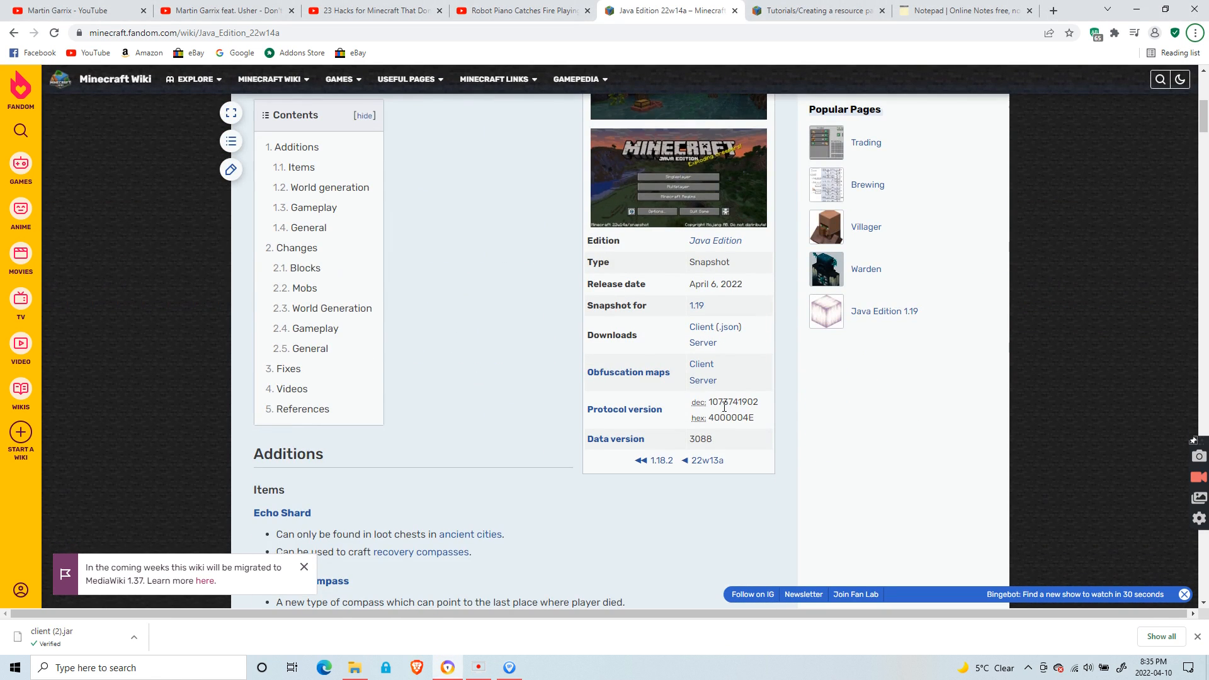
mouse_move(742, 379)
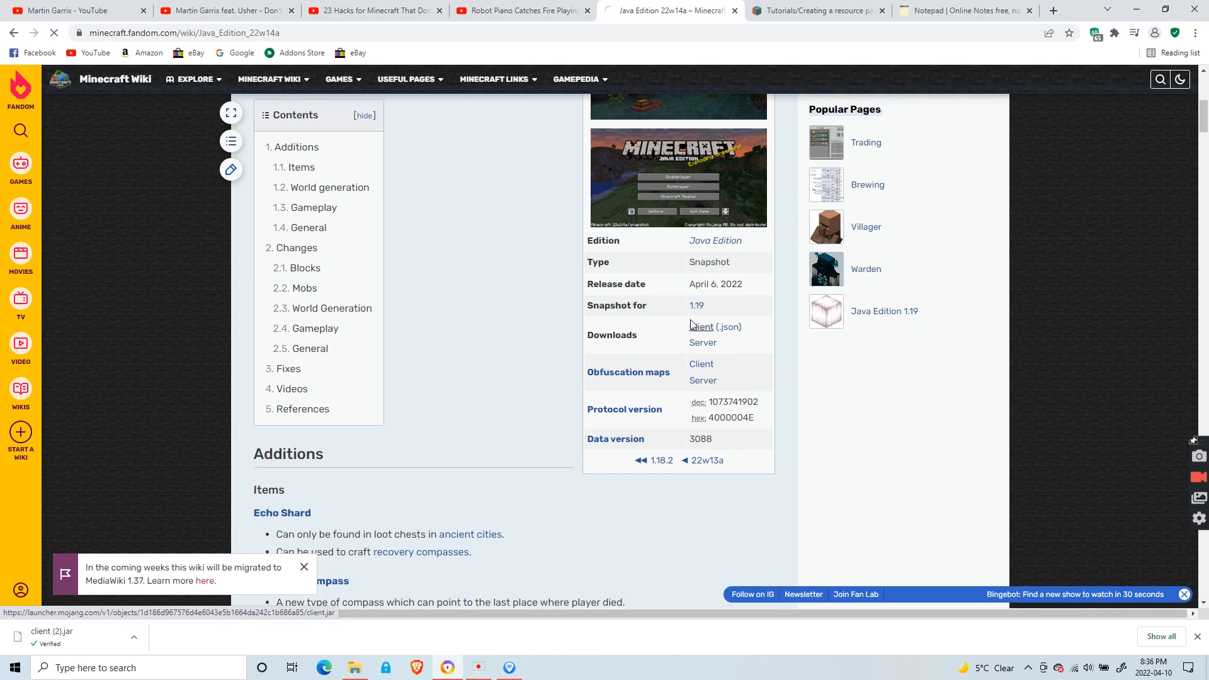
Download the 22w14a client jar from the wiki infobox's Client link
left_click(700, 327)
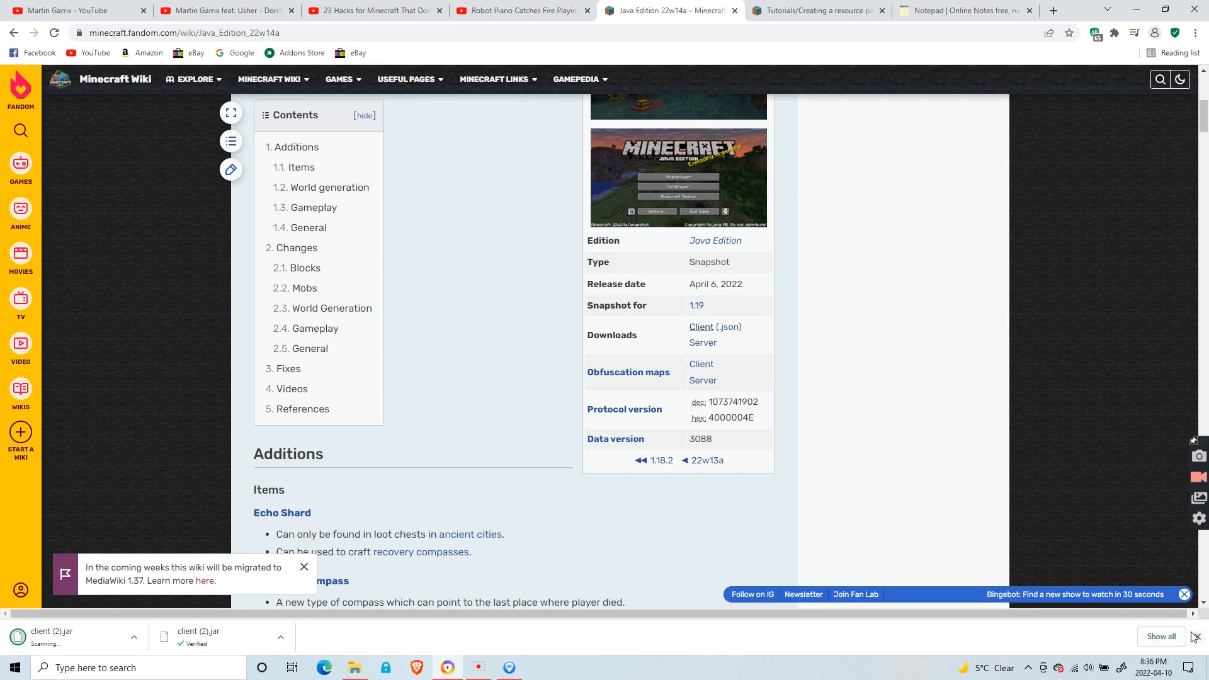
Copy the assets folder out of 22w14a.zip into My Texture Pack
left_click(352, 669)
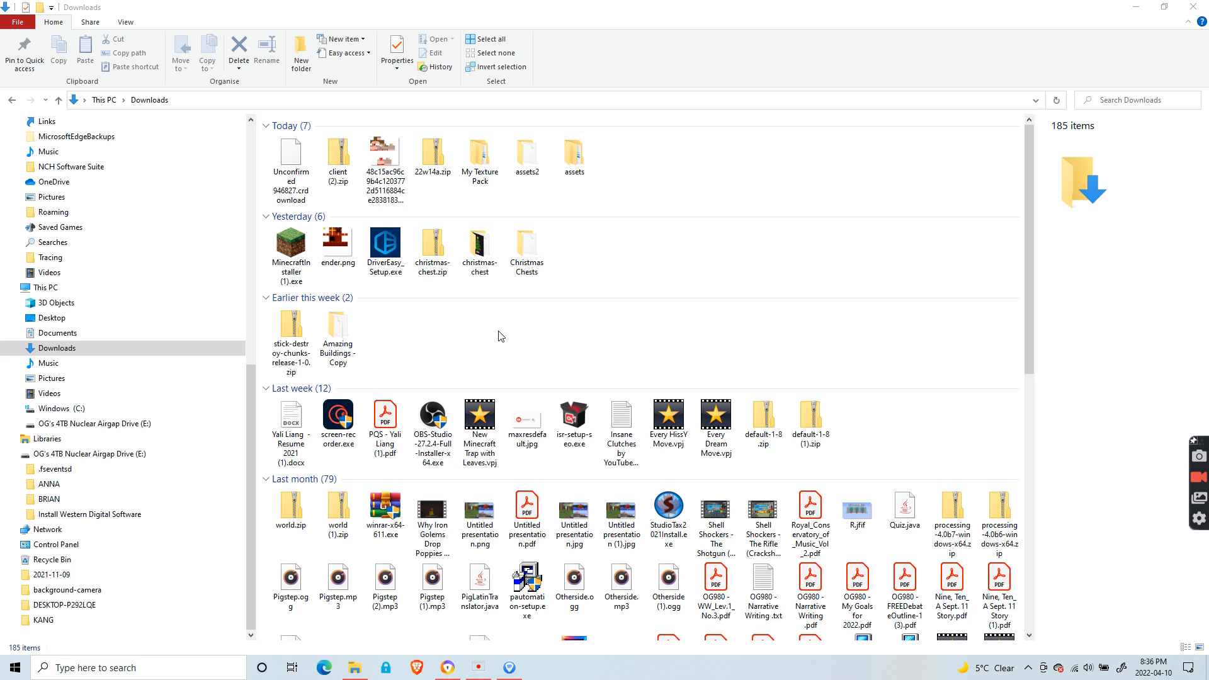
left_click(433, 153)
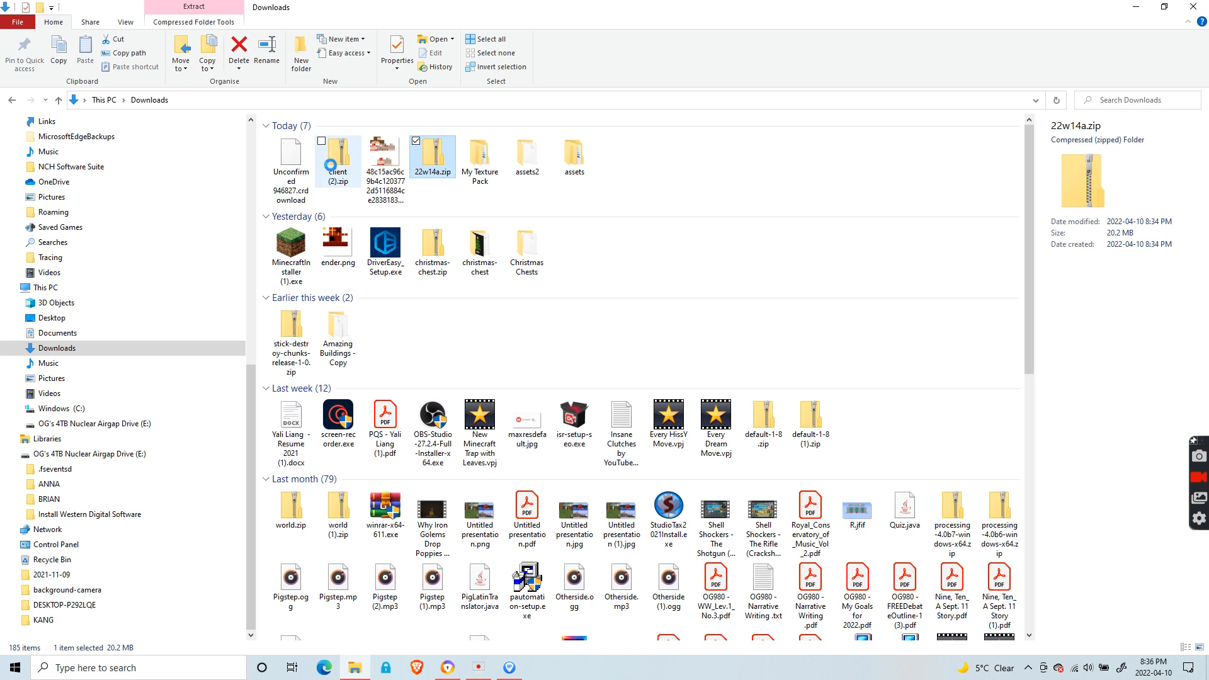
left_click(290, 162)
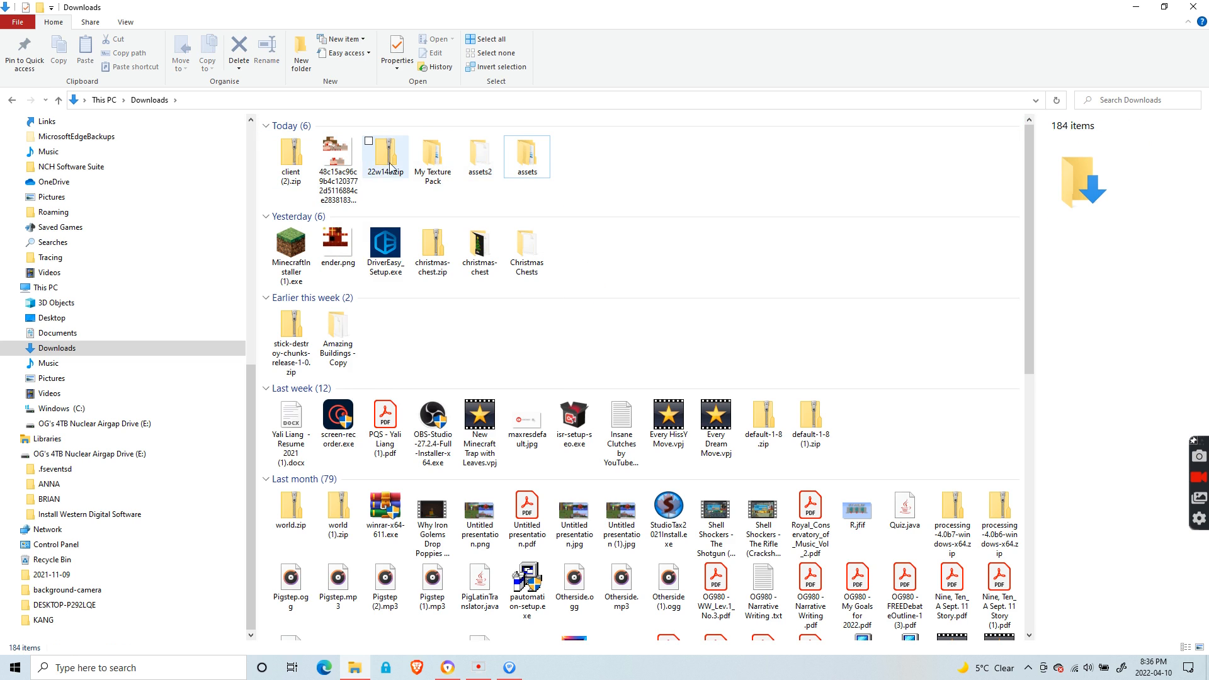
double_click(385, 156)
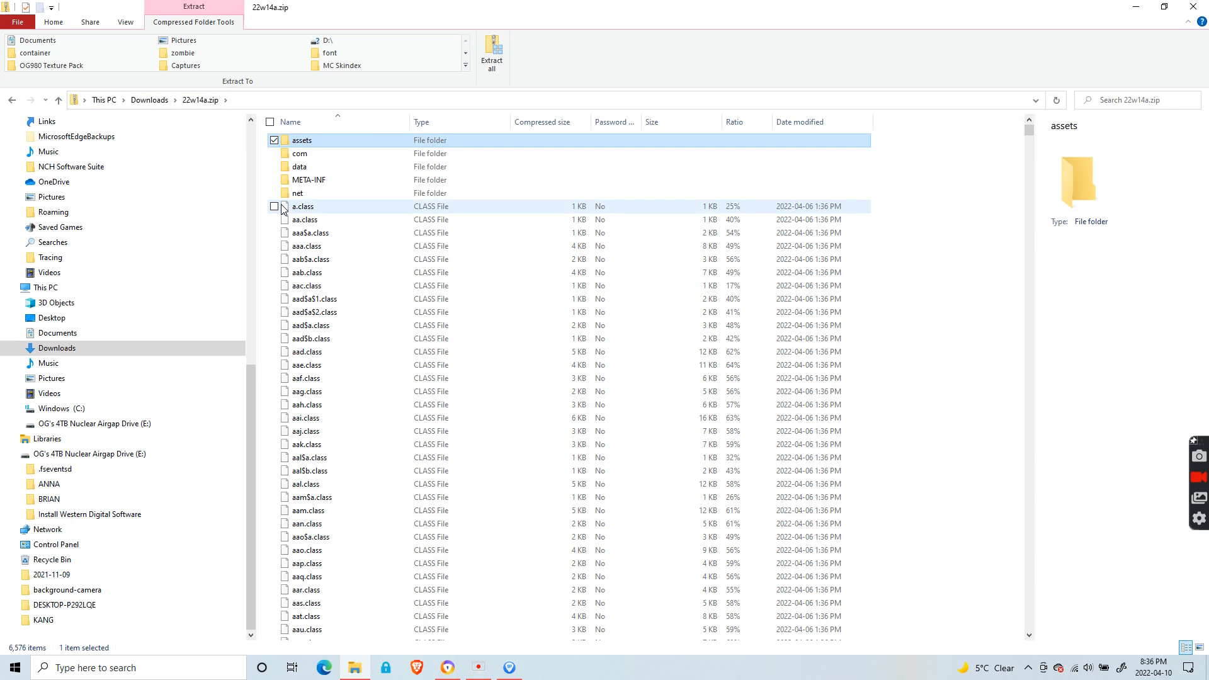
right_click(301, 140)
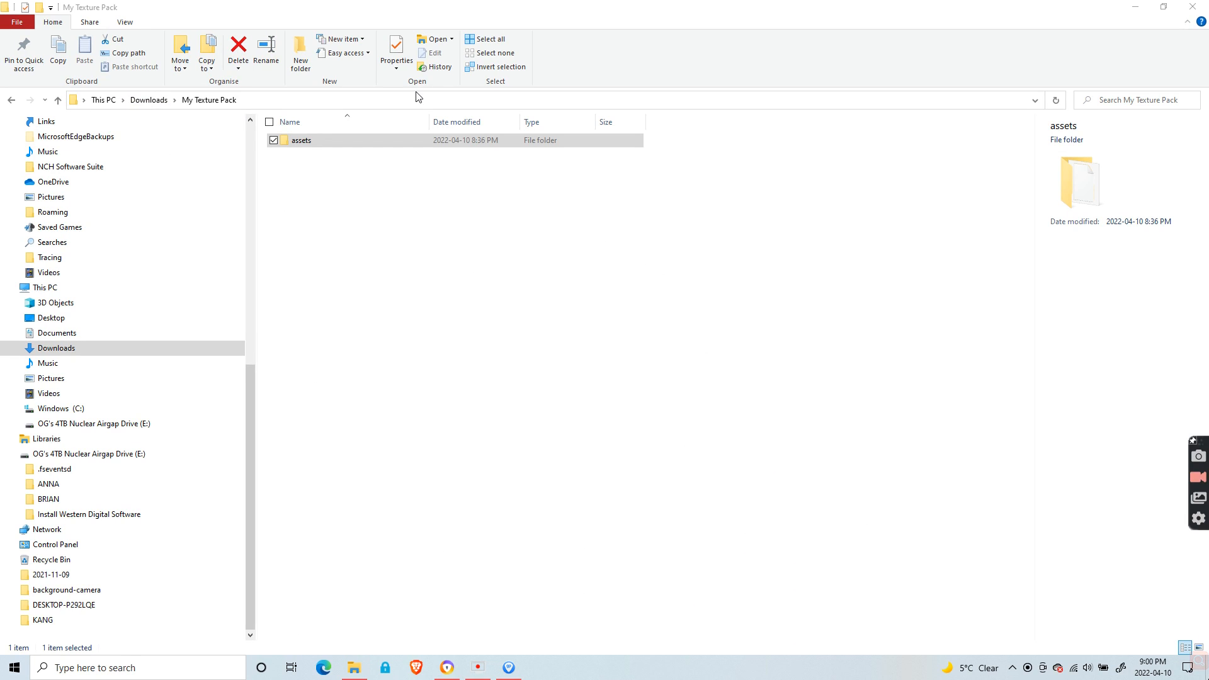
Delete realms and .mcassetsroot from assets, then everything but textures inside minecraft
double_click(301, 140)
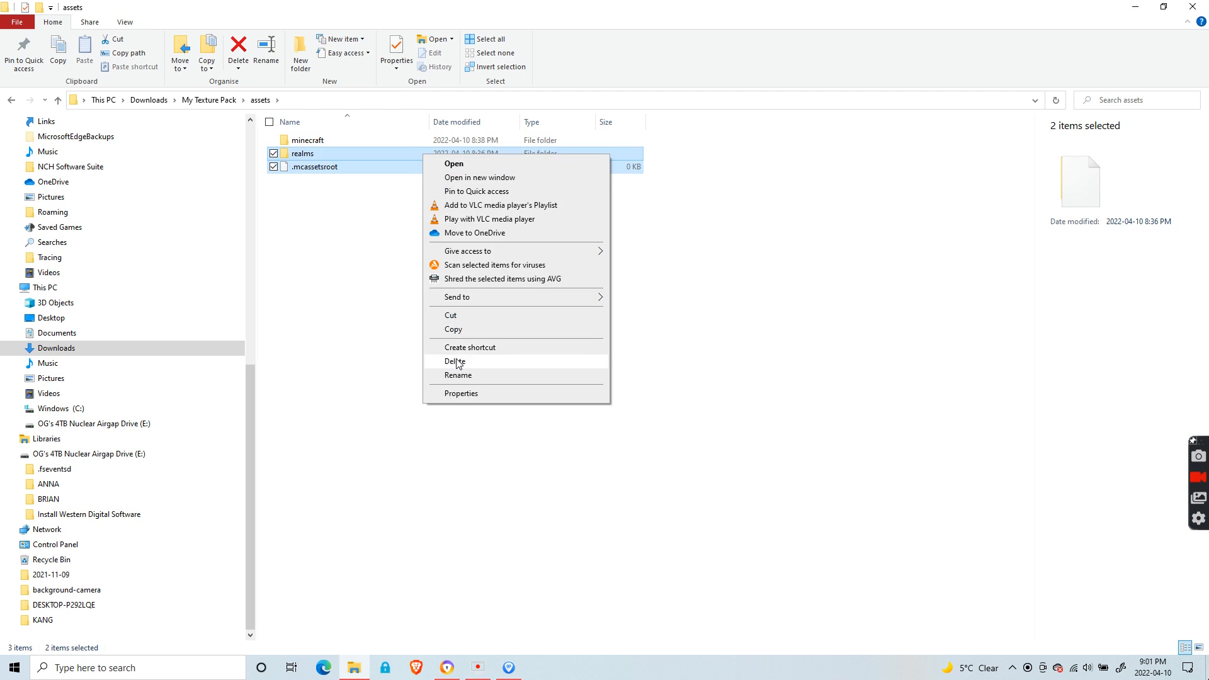
left_click(455, 362)
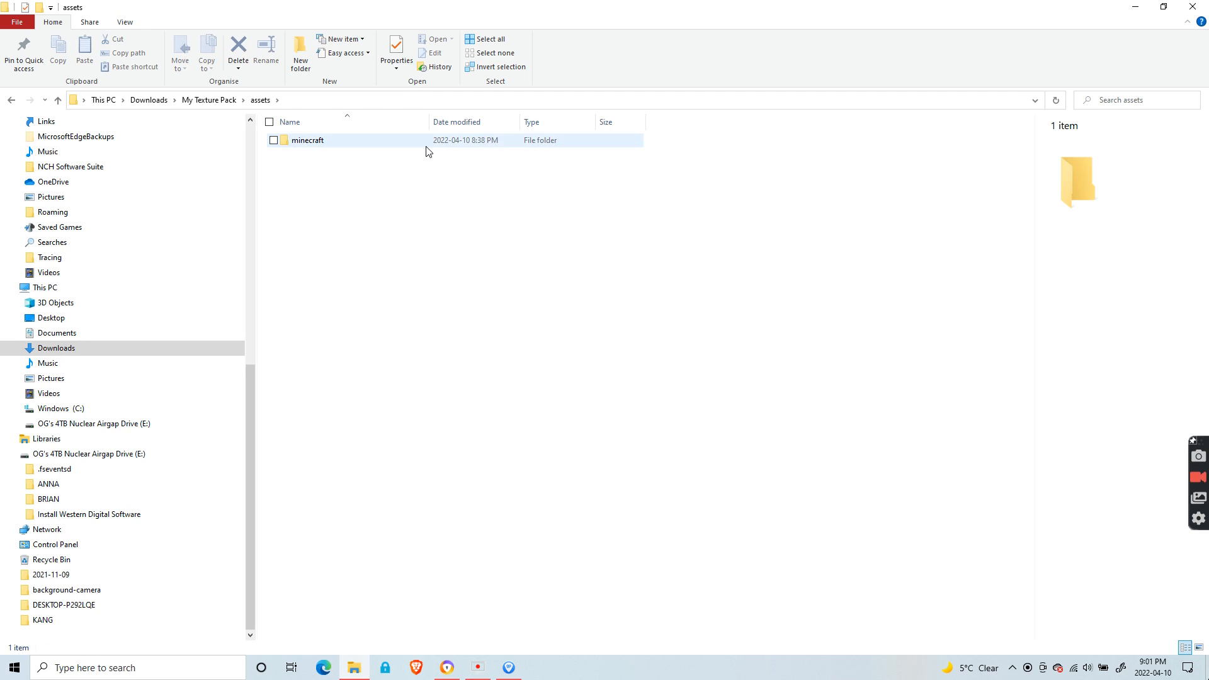
left_click(306, 140)
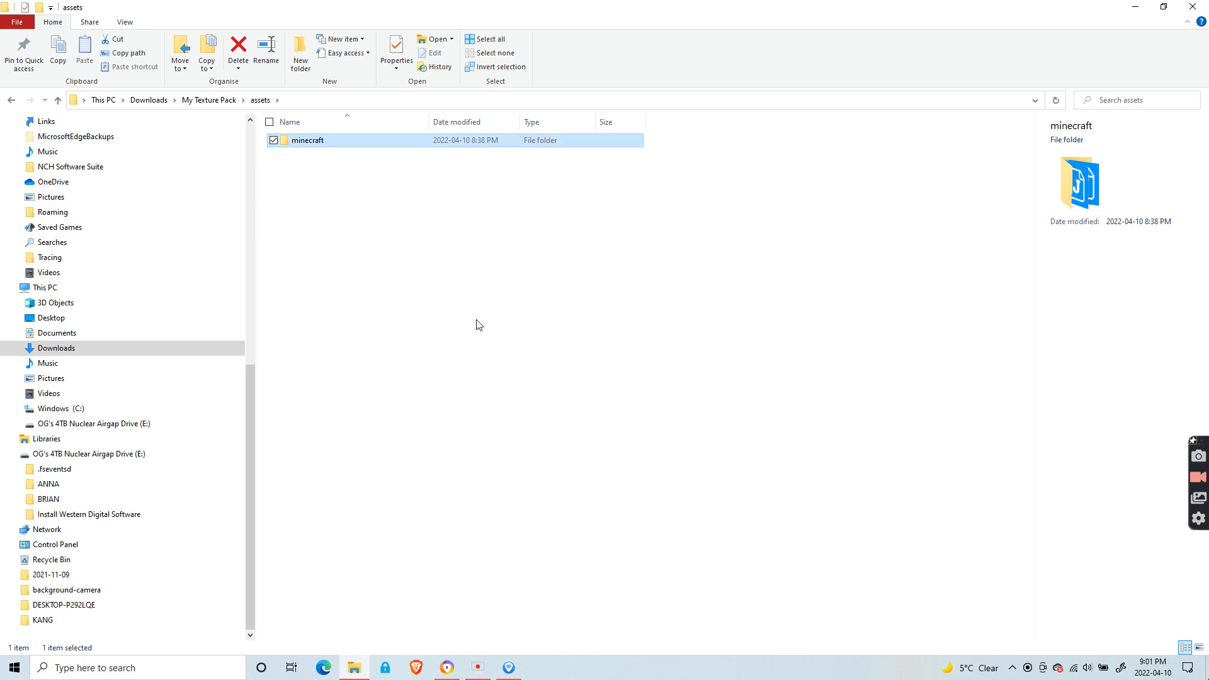
double_click(306, 140)
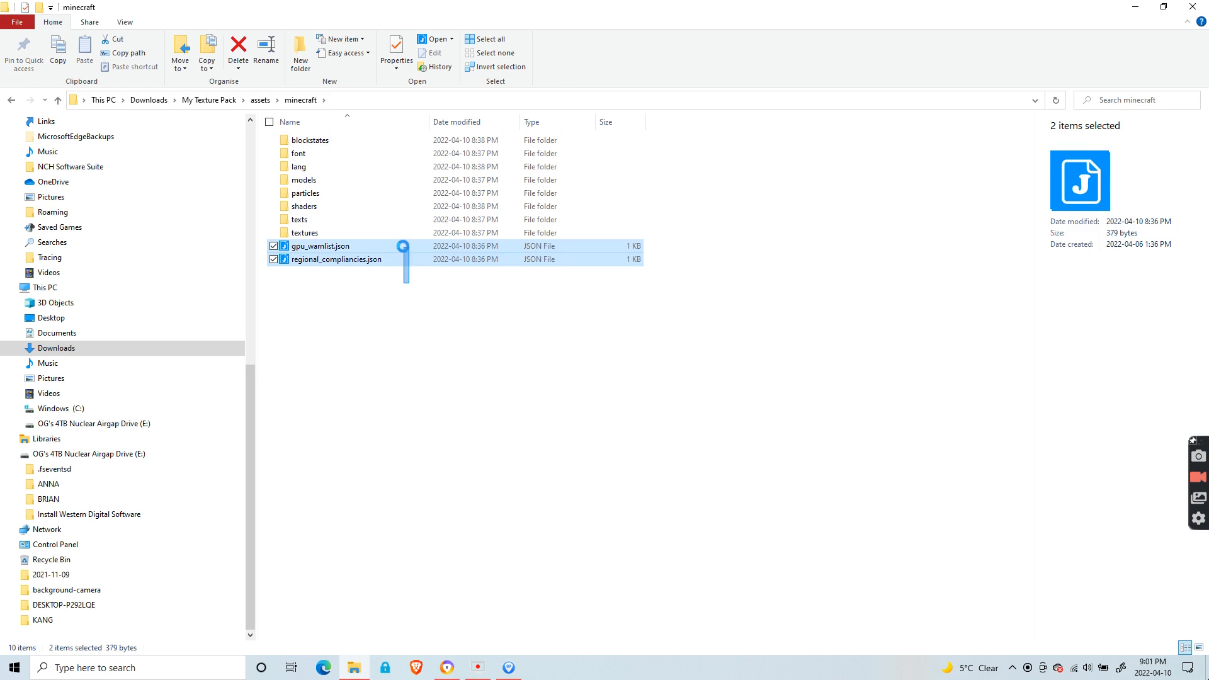
right_click(338, 246)
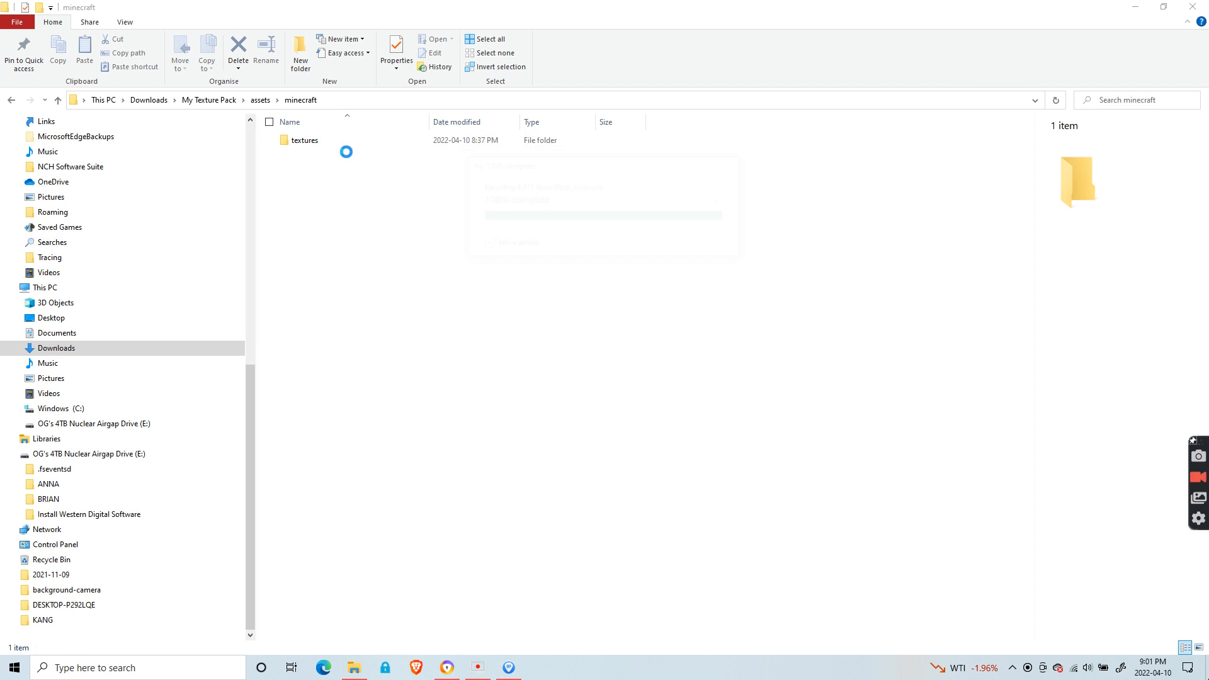
Open acacia_log.png from textures/block for editing in Paint 3D
double_click(305, 140)
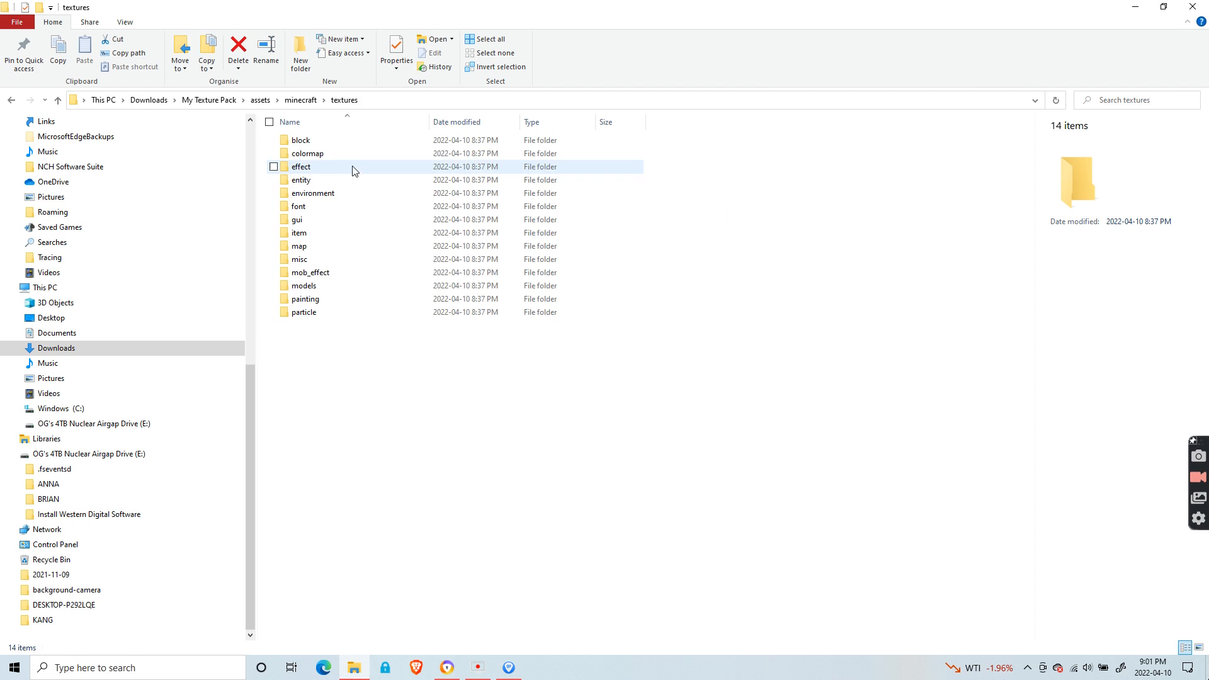
double_click(302, 140)
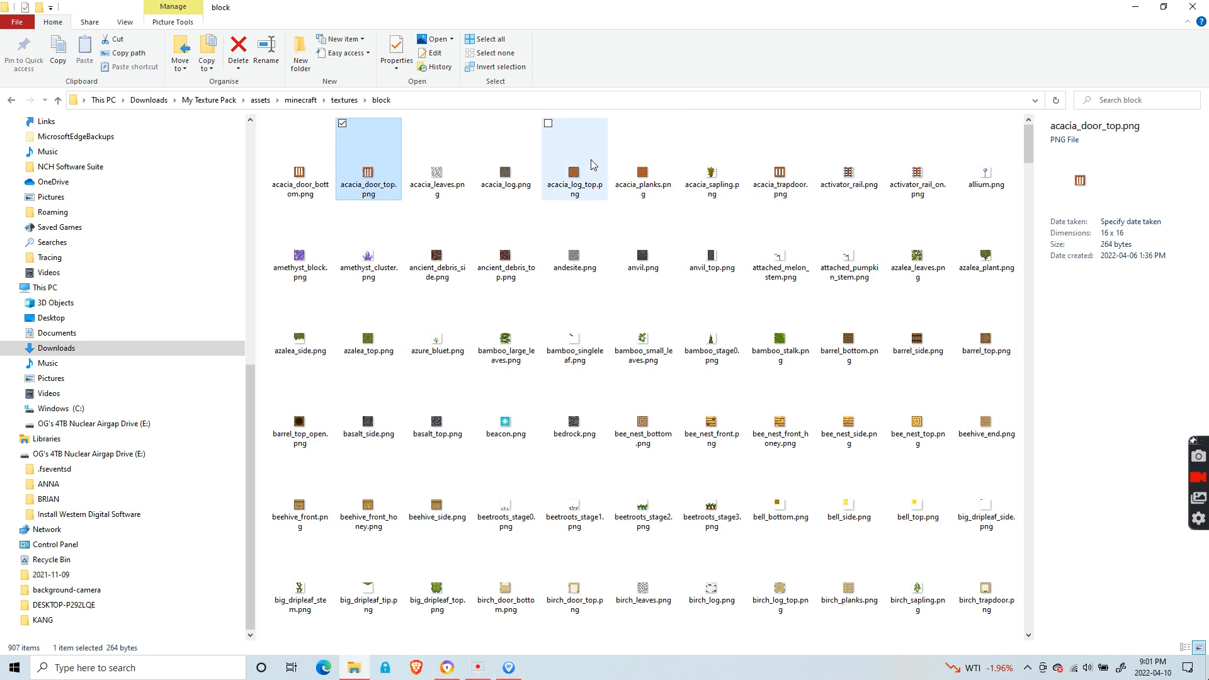
left_click(506, 170)
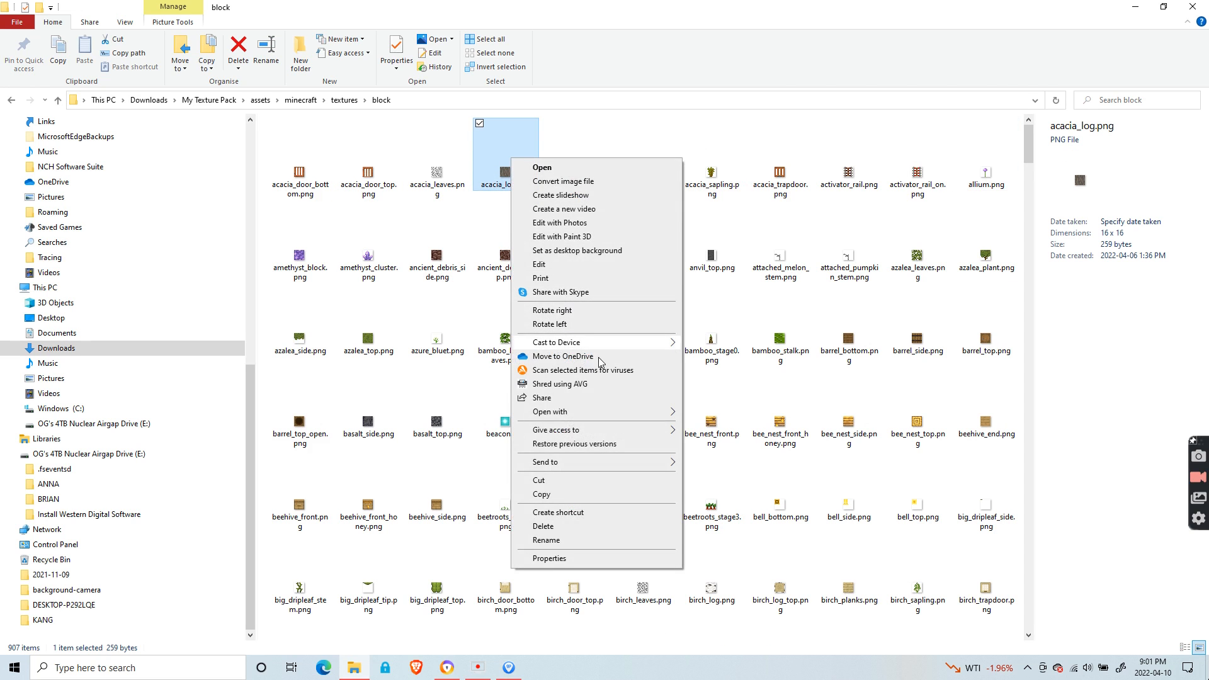
left_click(554, 300)
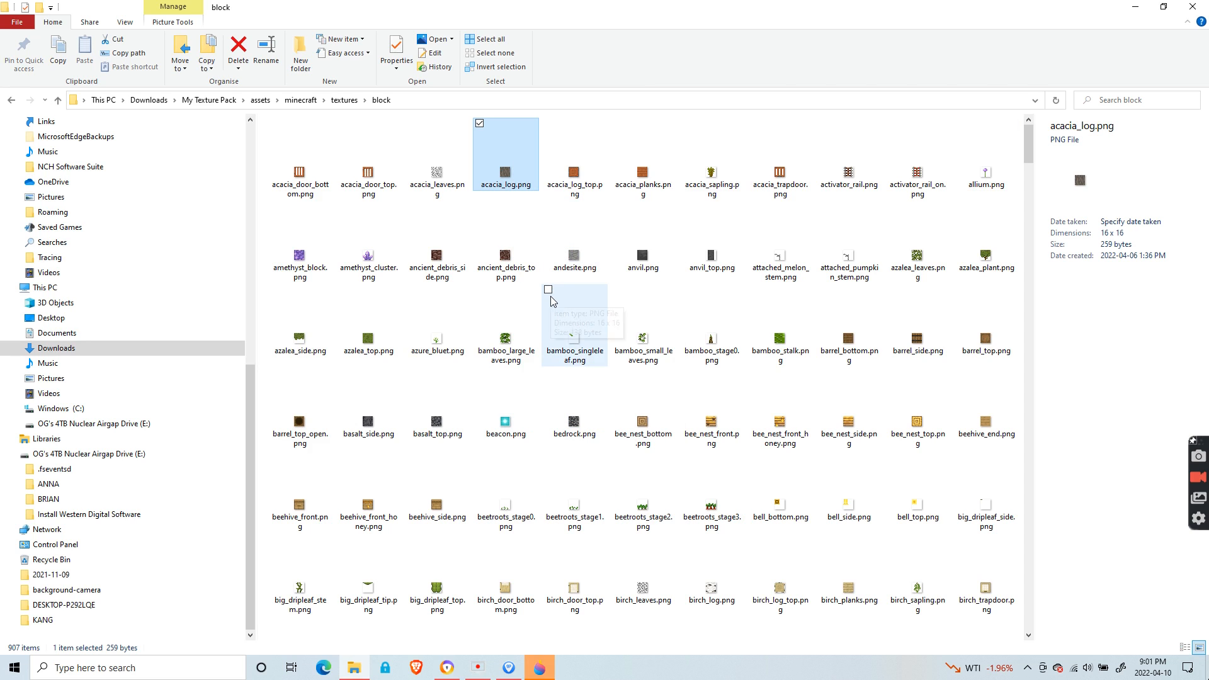
mouse_move(539, 669)
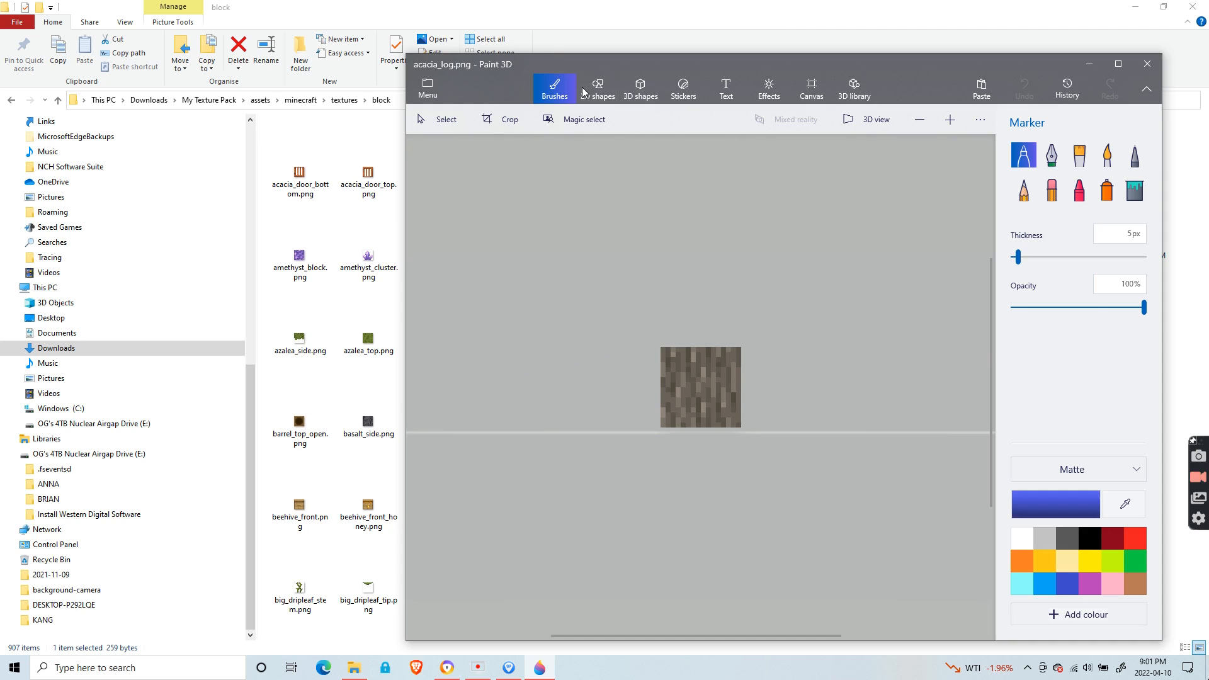
Draw a large black 2D square over the acacia log texture and save it
left_click(597, 88)
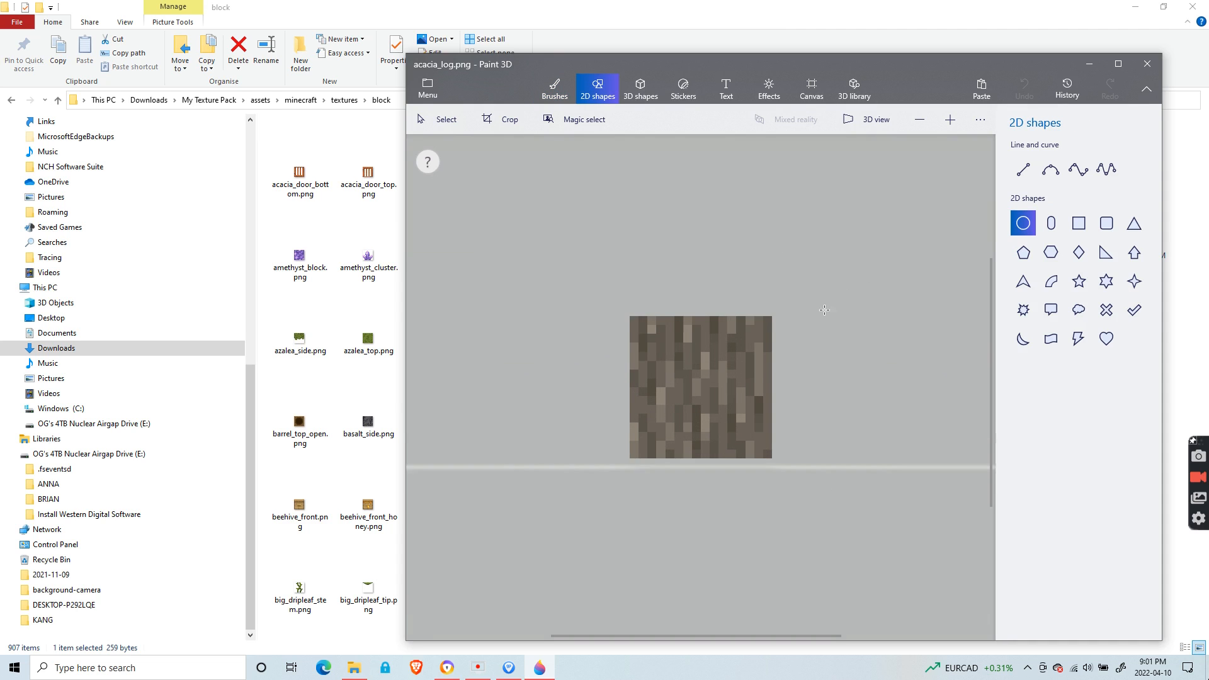
left_click(1078, 223)
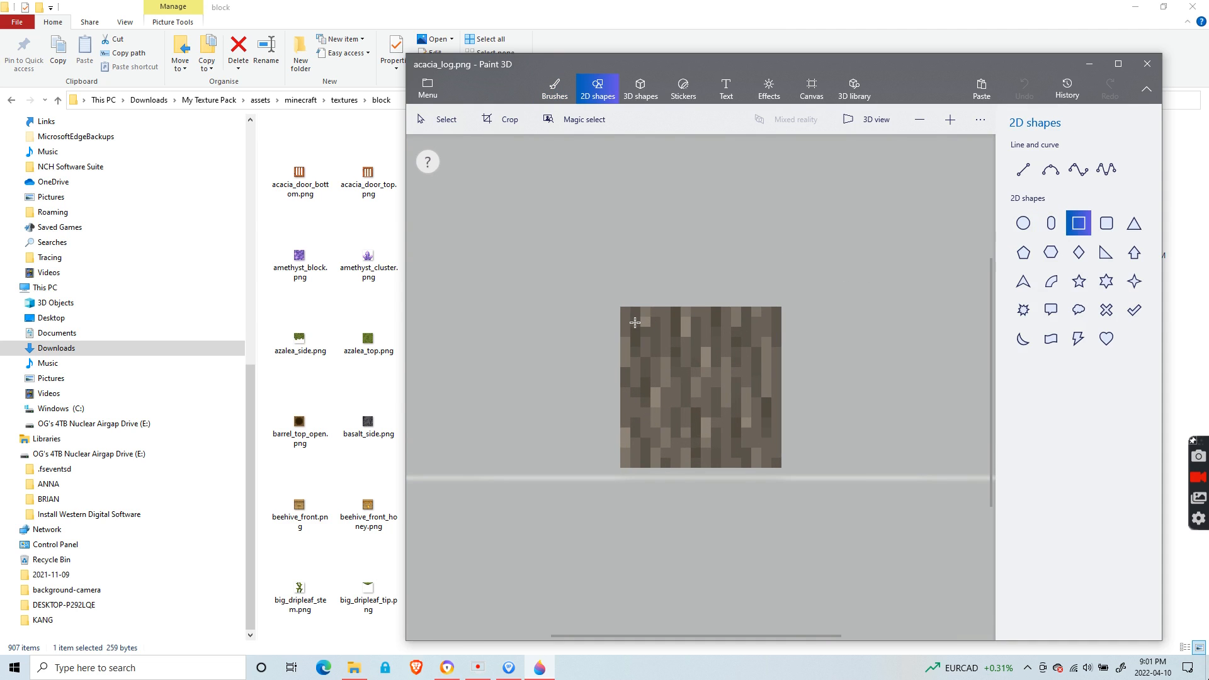
left_click_drag(636, 322, 769, 456)
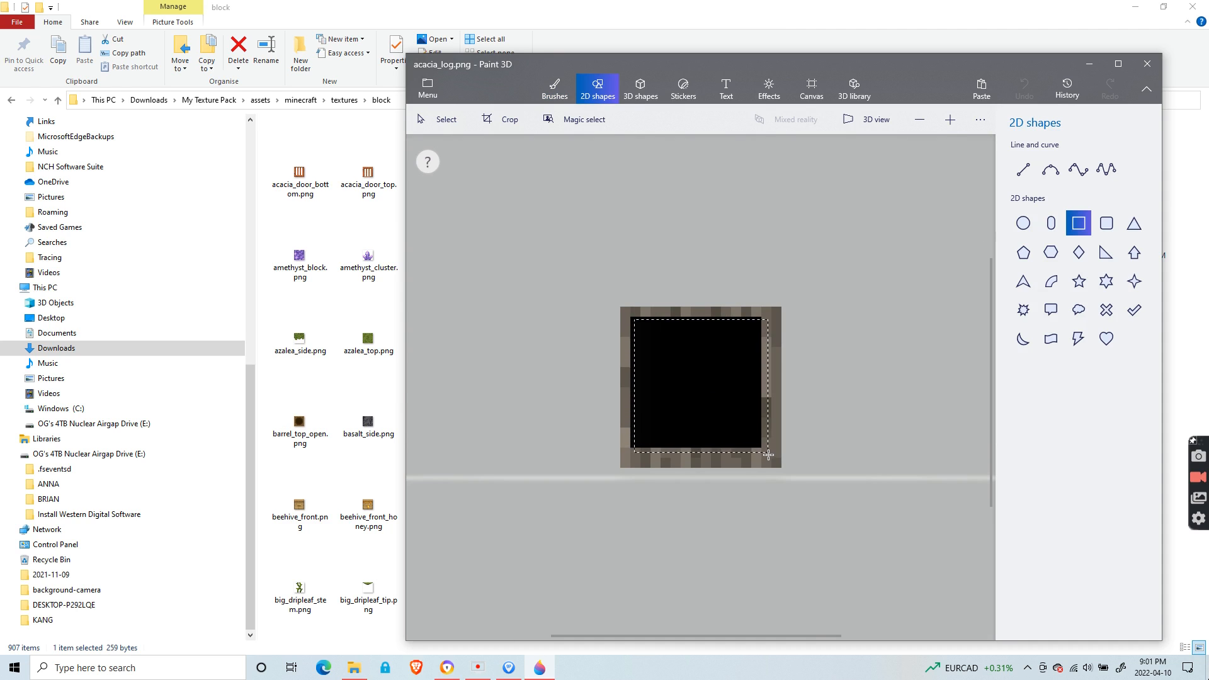
left_click(768, 456)
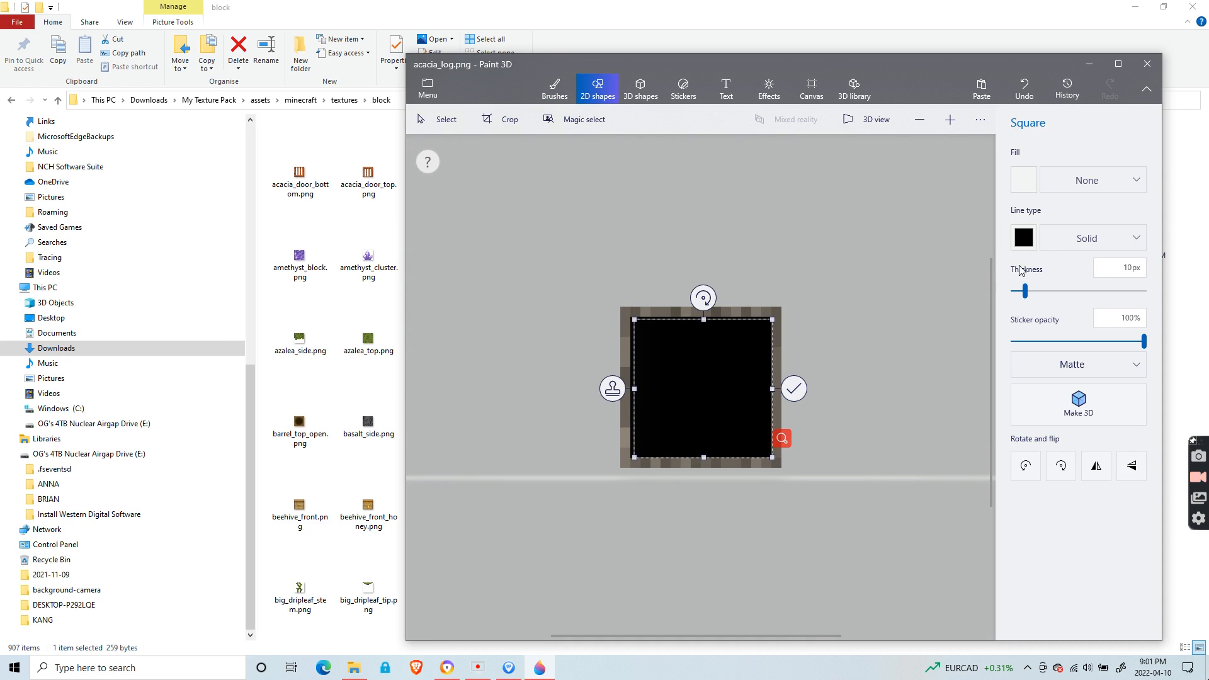
left_click(1022, 237)
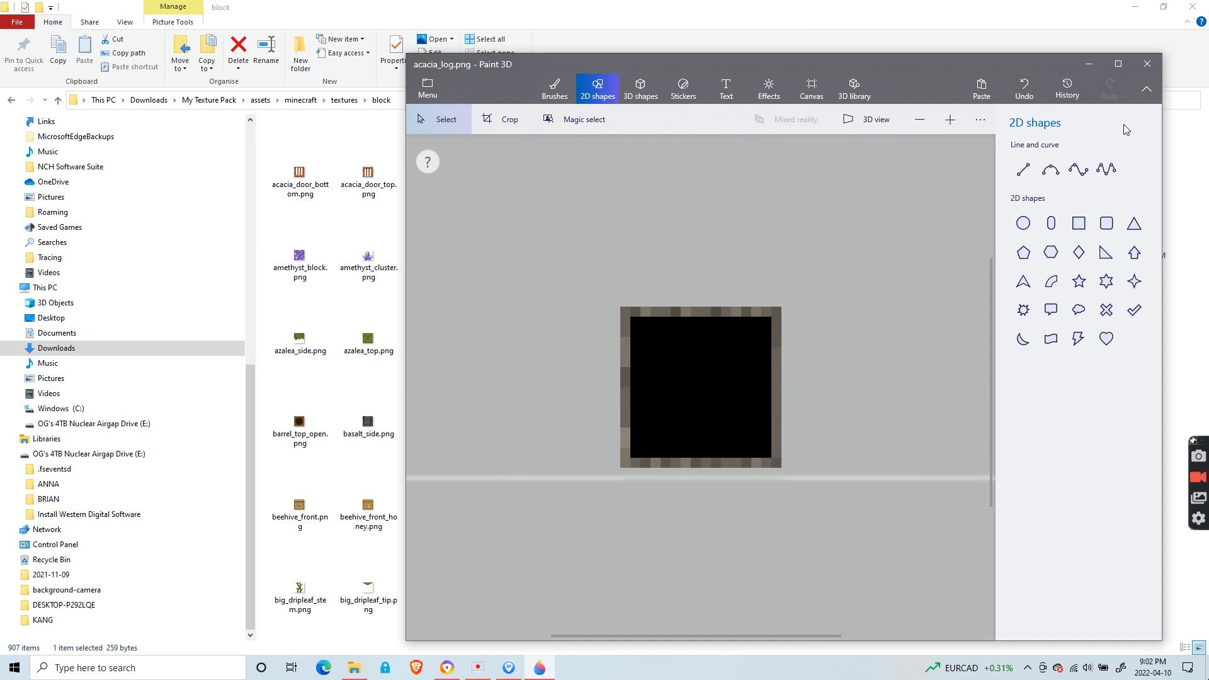
left_click(1146, 63)
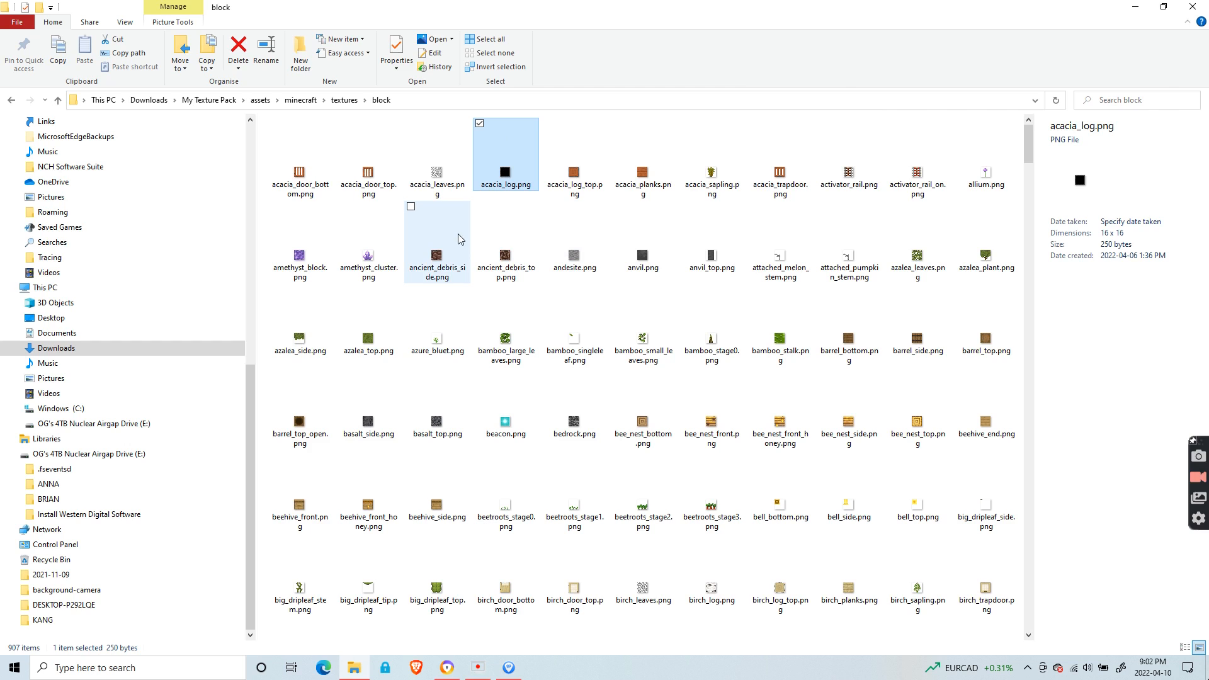
mouse_move(446, 254)
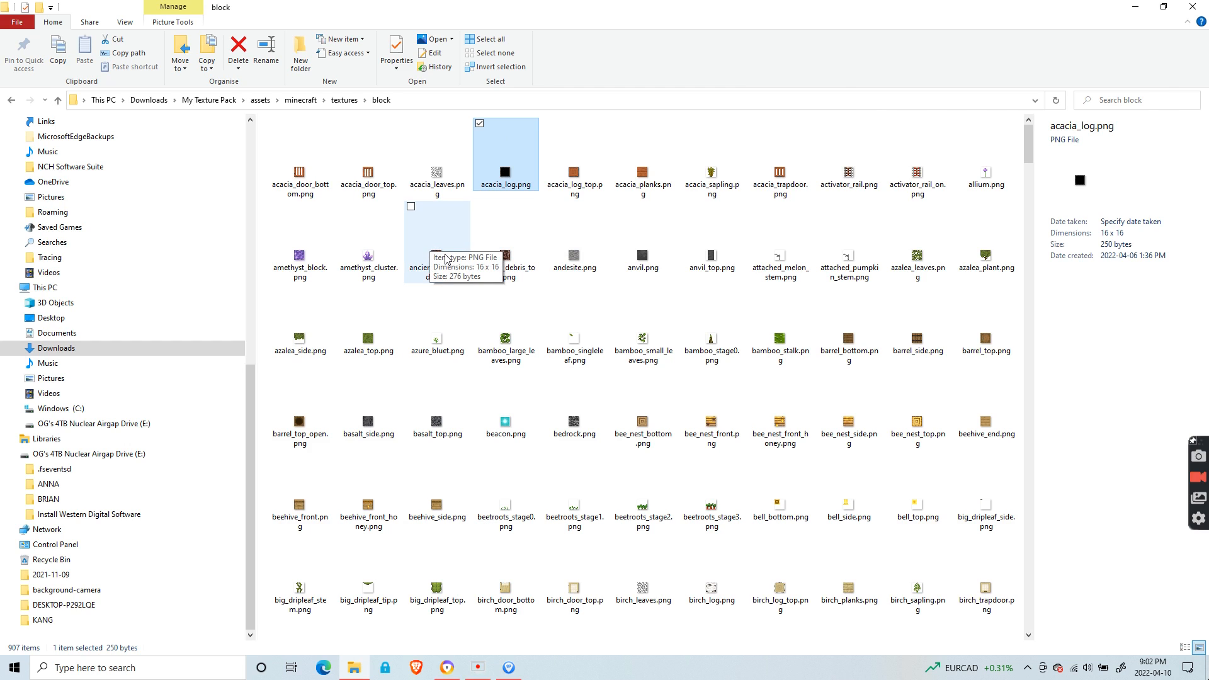
mouse_move(497, 260)
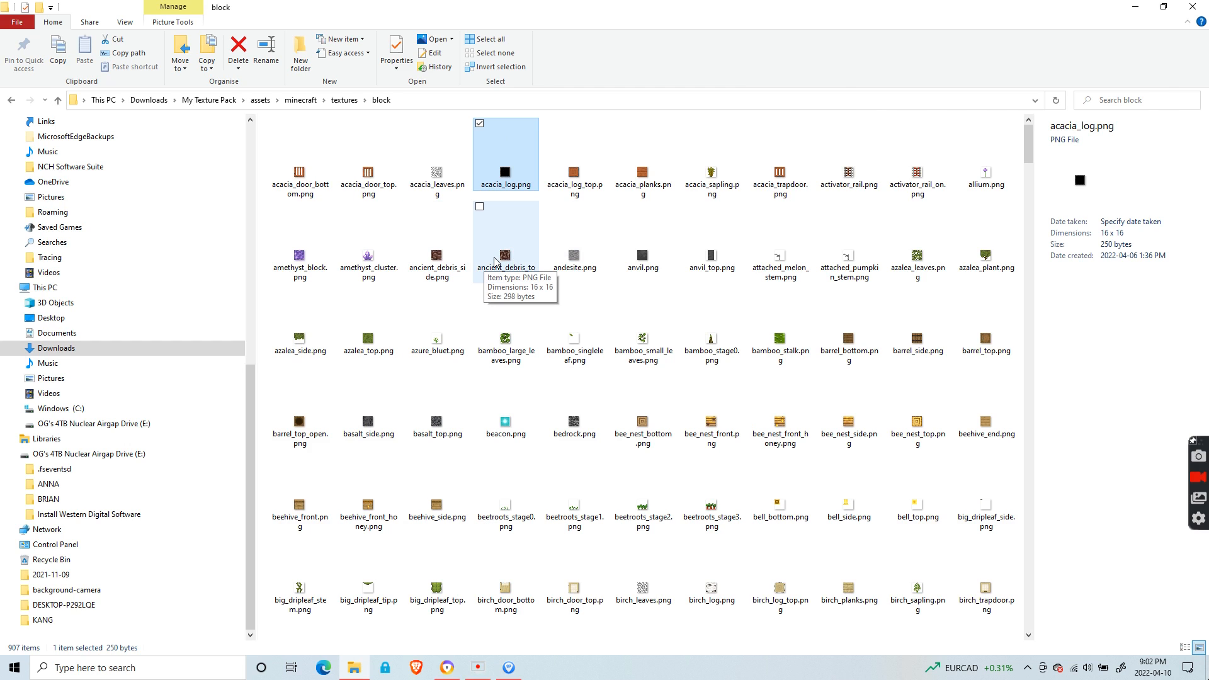
mouse_move(329, 101)
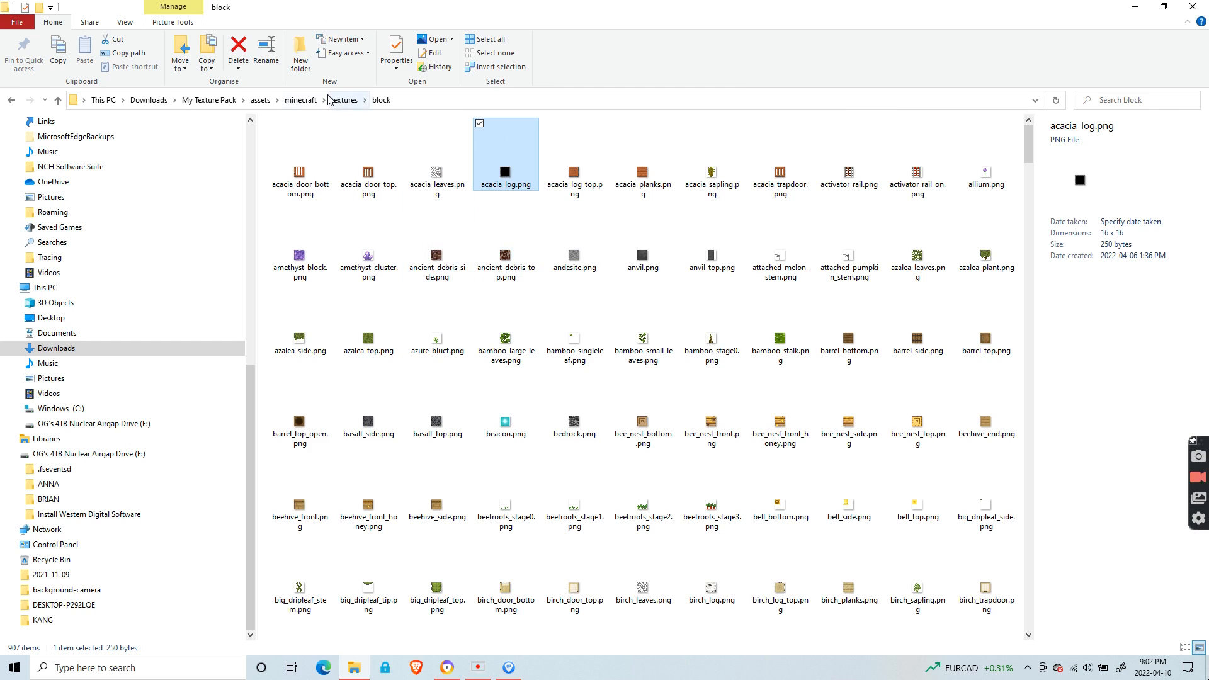
Go back up to the textures folder and select the entity subfolder
left_click(344, 101)
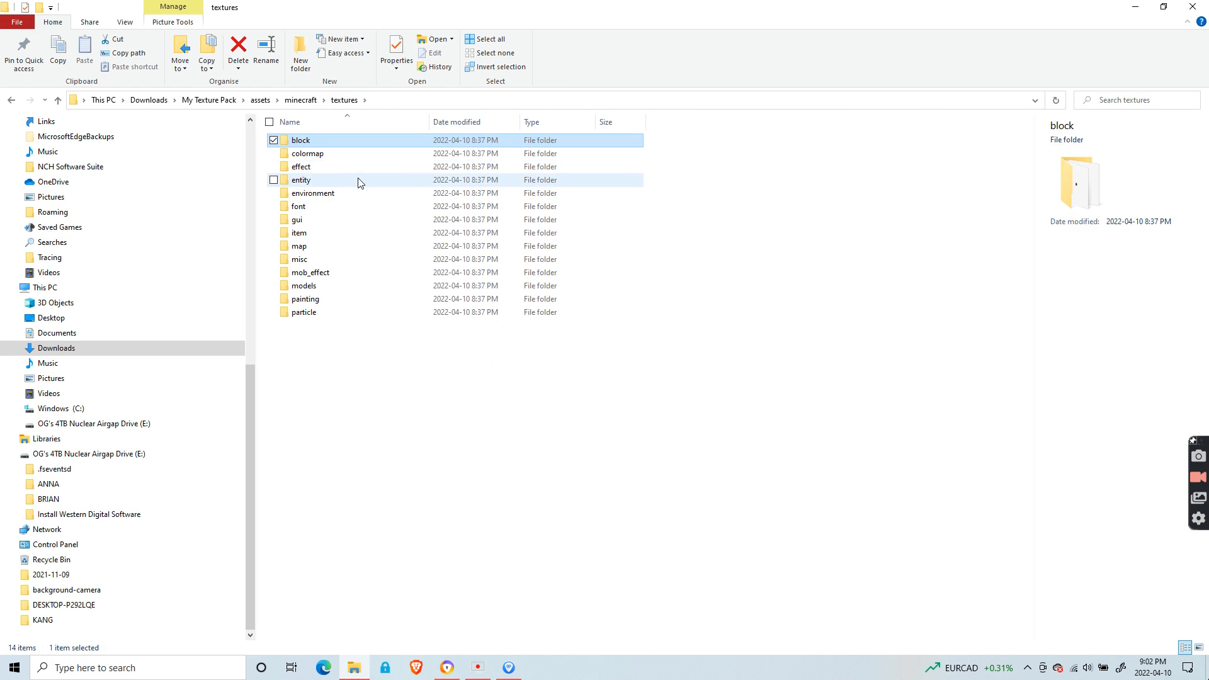
left_click(302, 180)
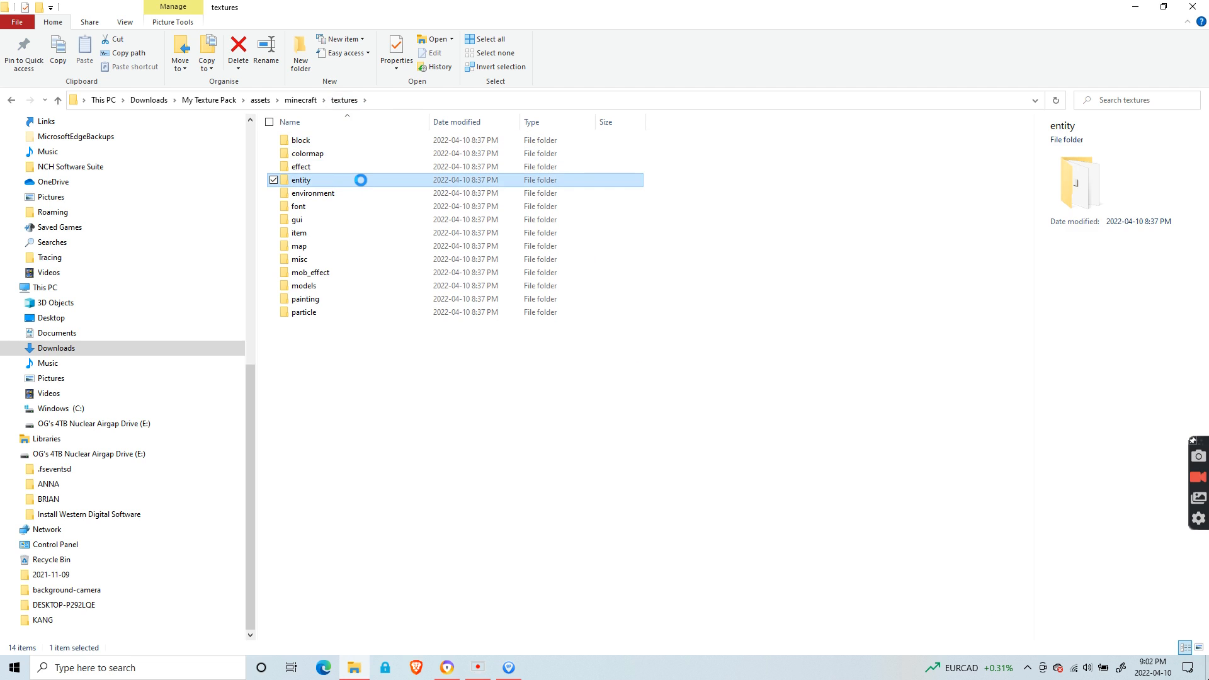
Look at zombie.png inside entity/zombie, then return to the entity folder
double_click(302, 179)
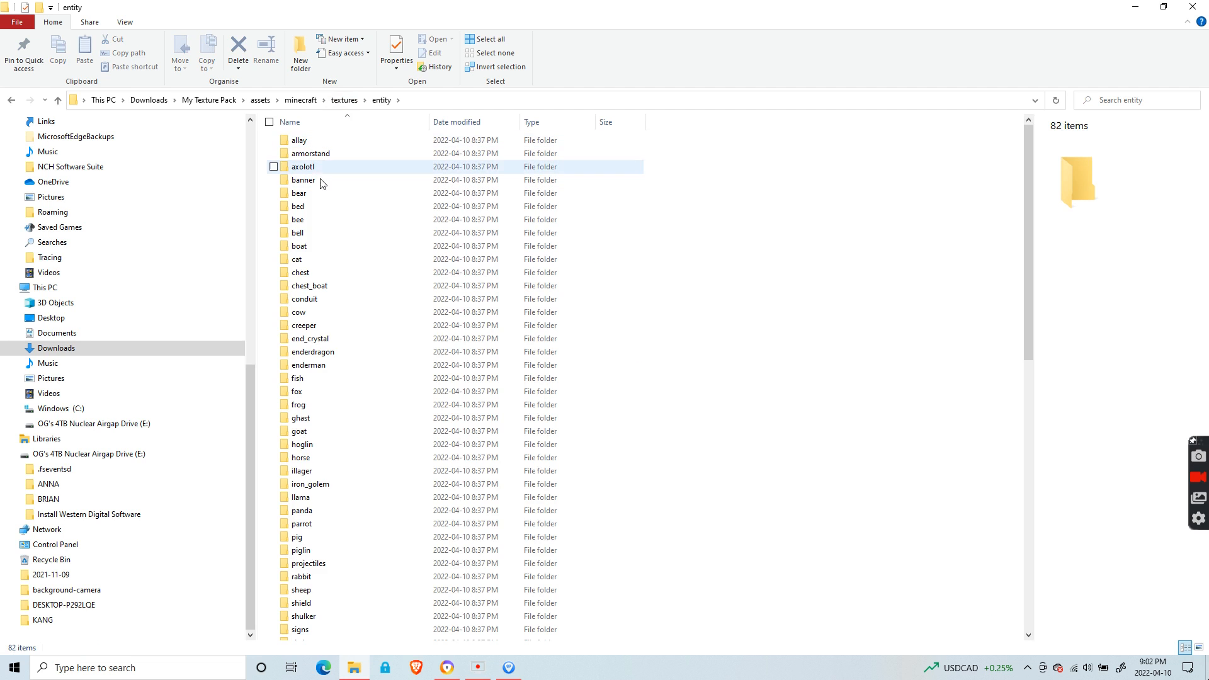
scroll("down", 3)
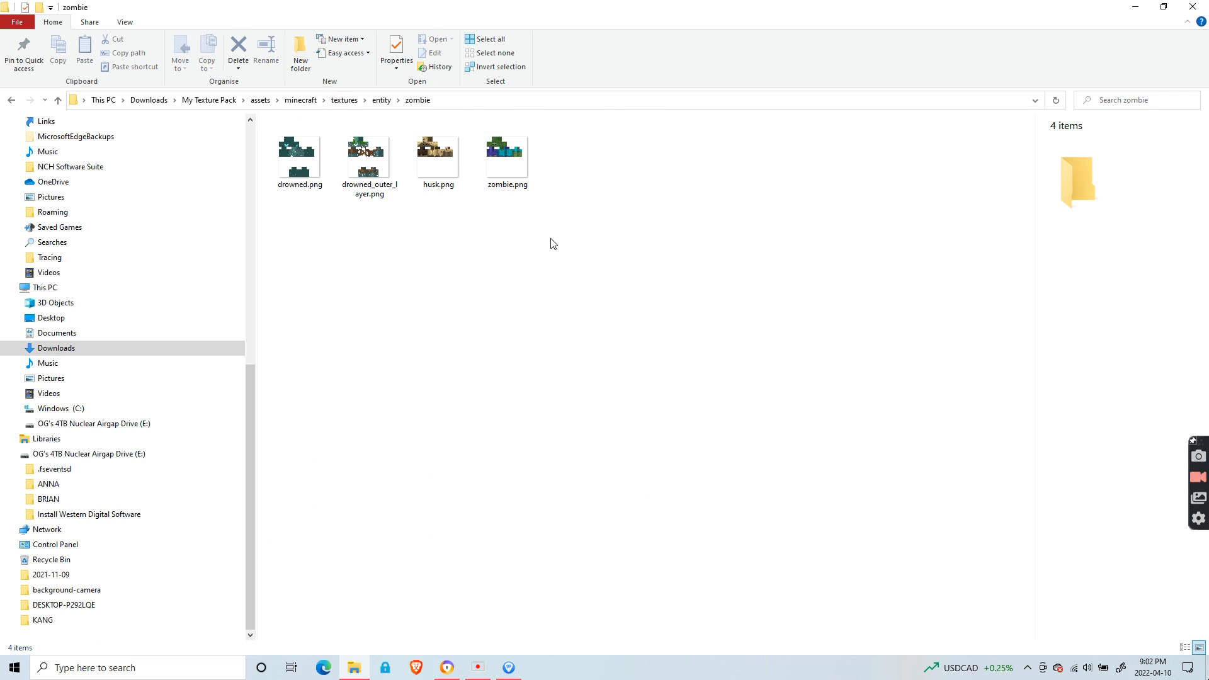
mouse_move(534, 246)
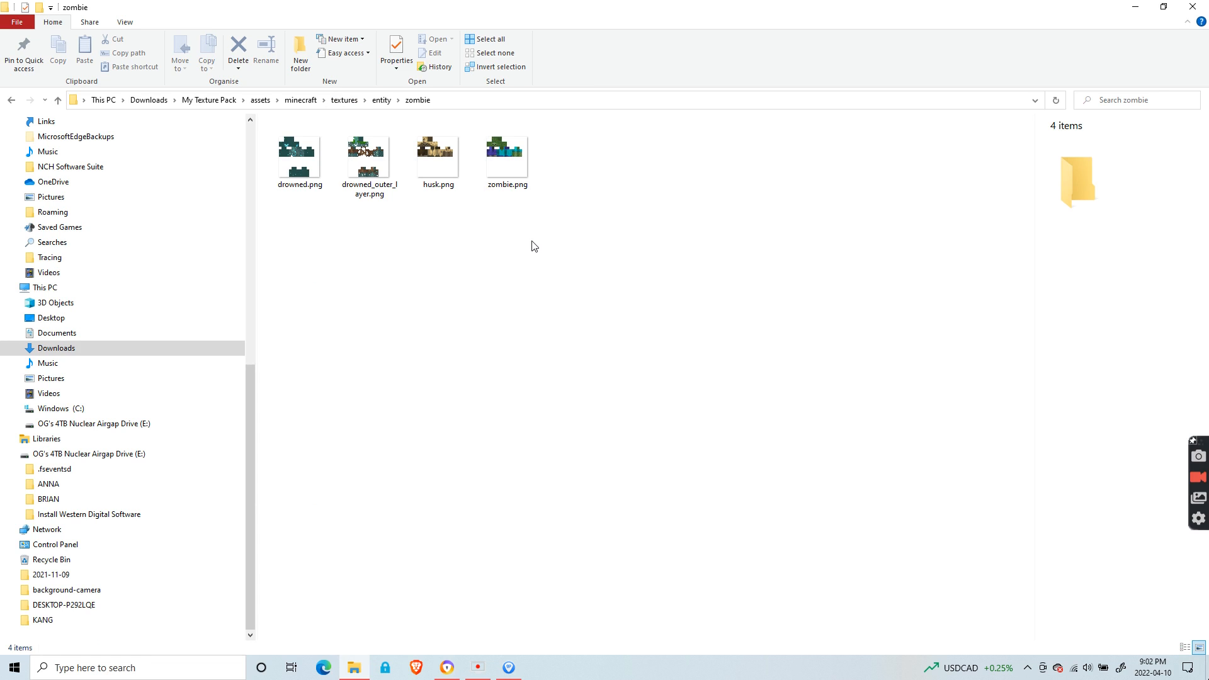
mouse_move(534, 275)
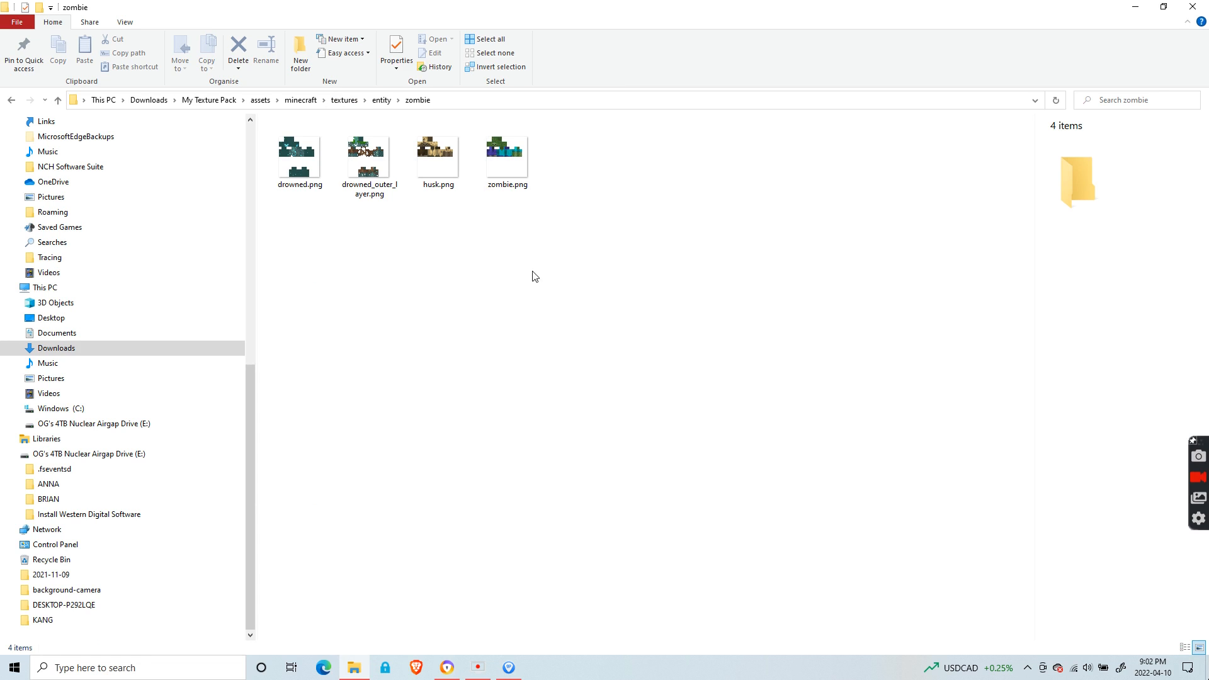
mouse_move(549, 243)
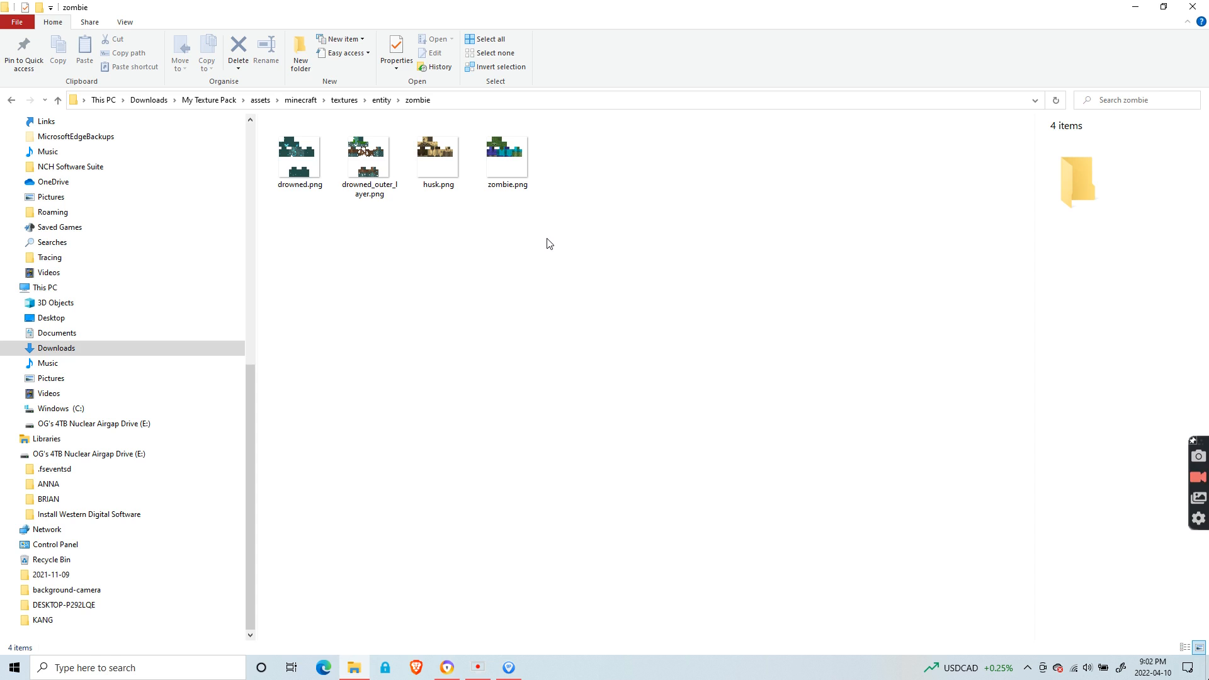
left_click(506, 156)
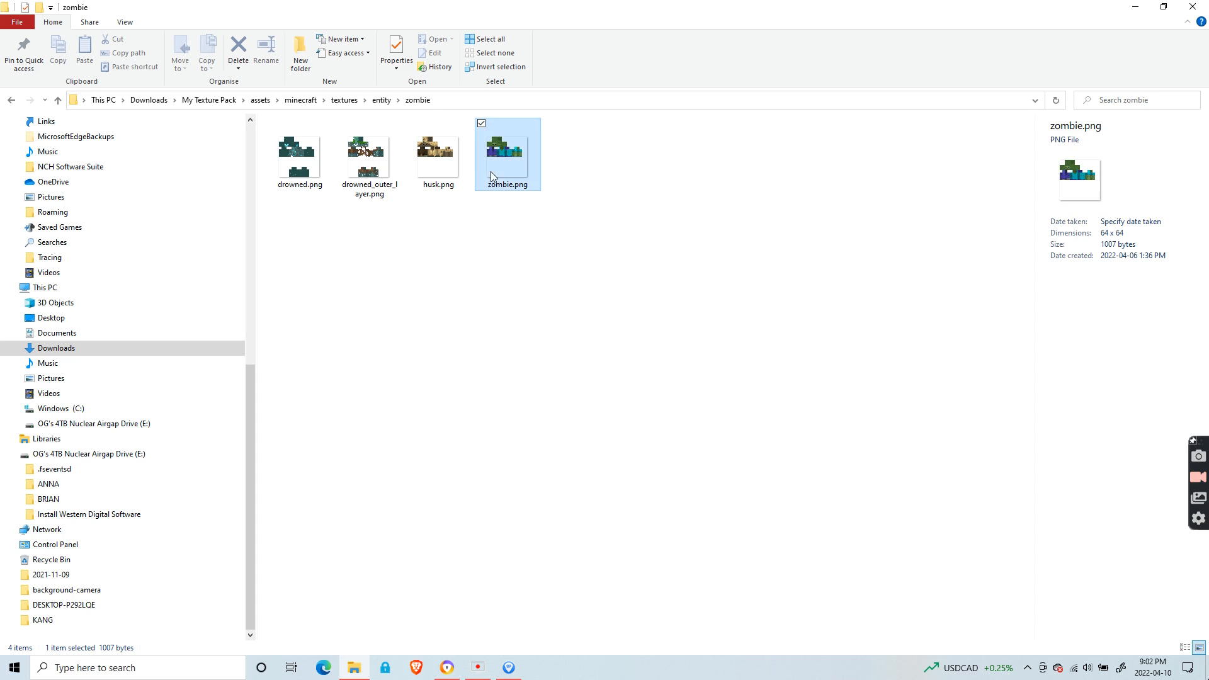
left_click(438, 153)
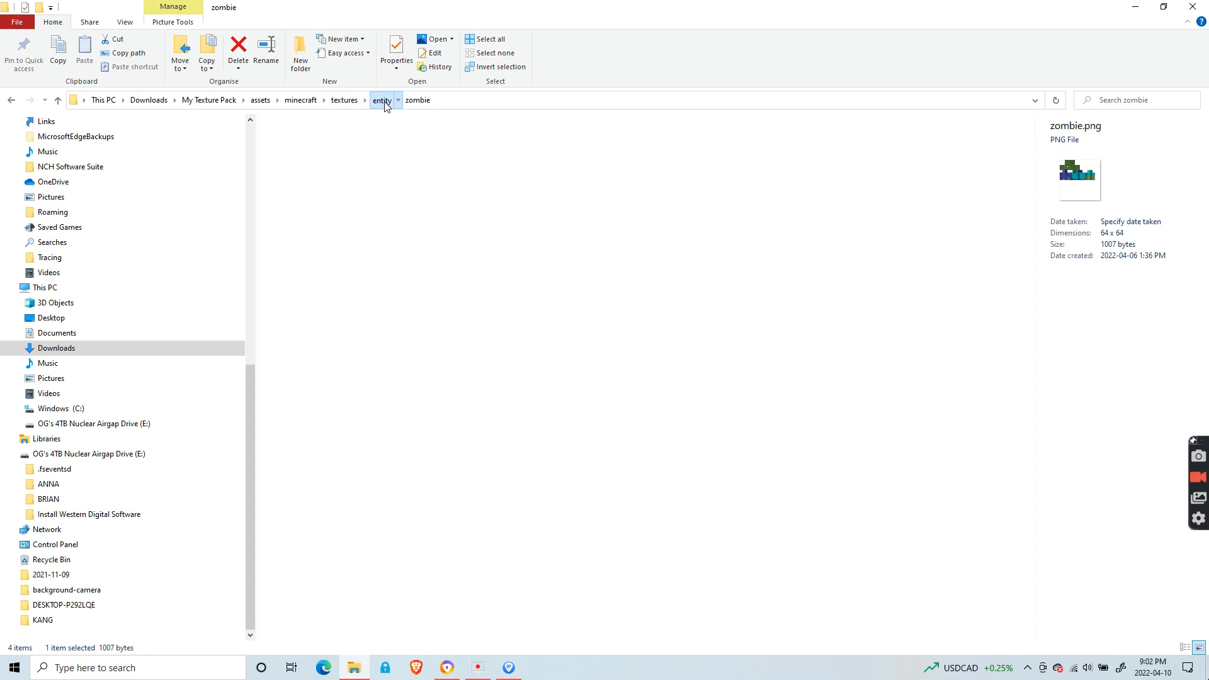
Trim textures down to just block and navigate up to My Texture Pack
left_click(381, 101)
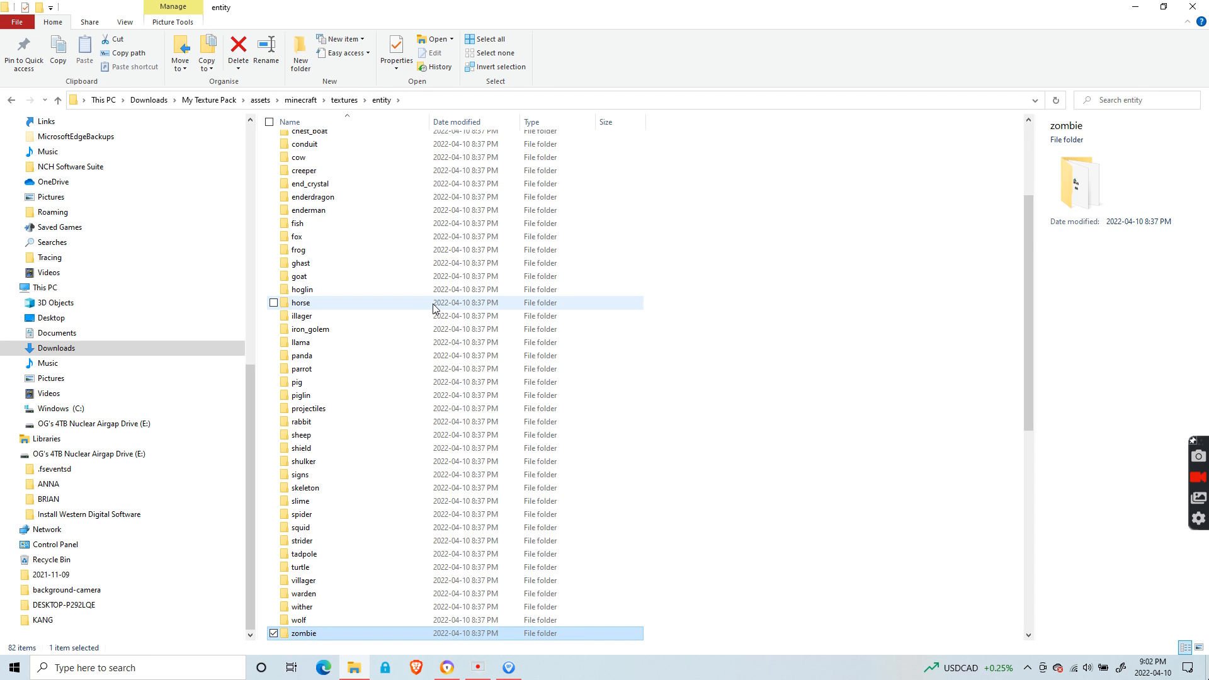
scroll("down", 3)
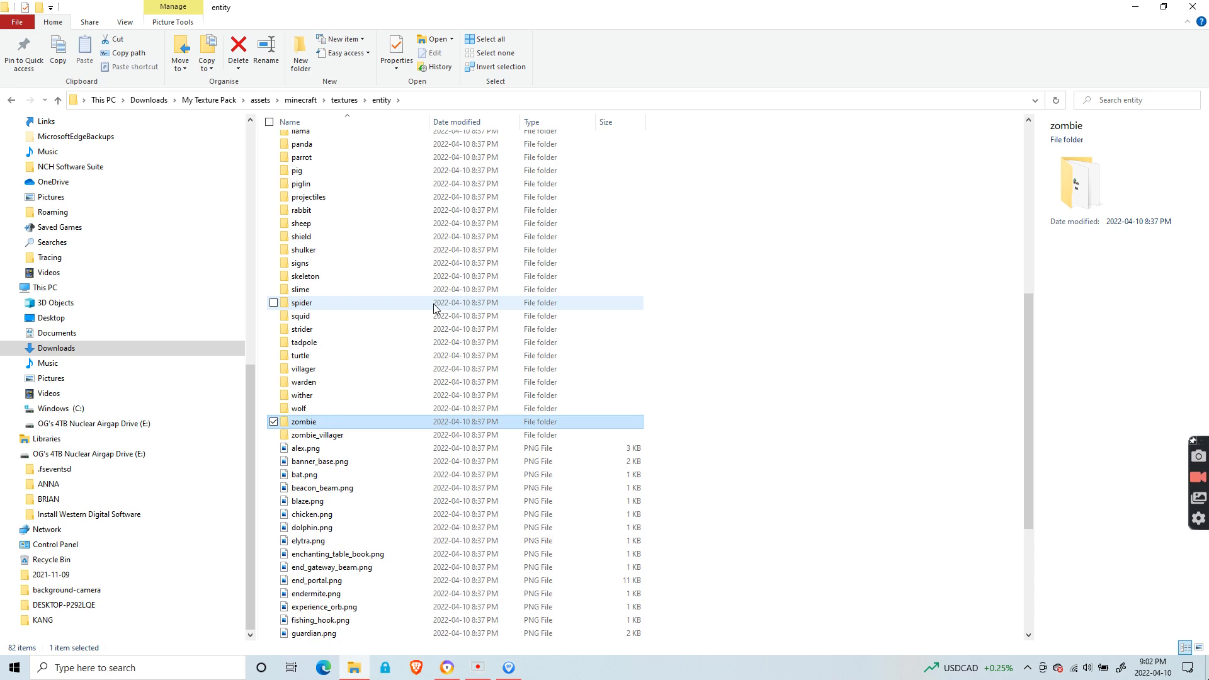
scroll("down", 3)
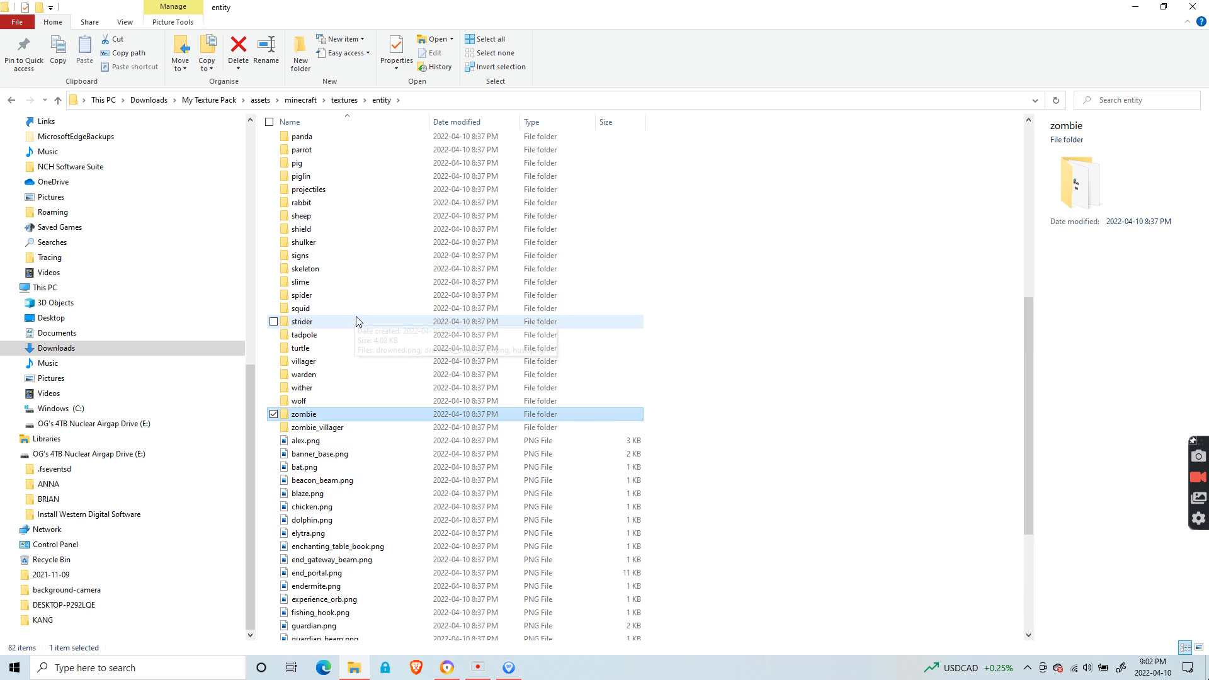
mouse_move(337, 296)
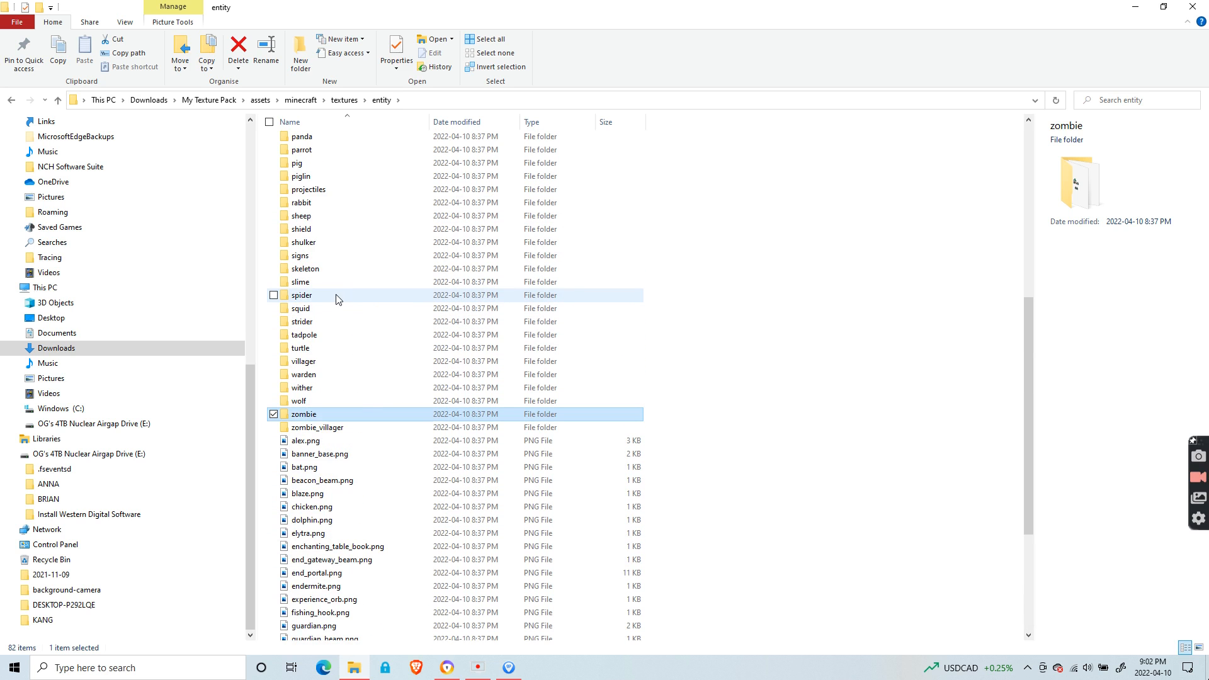
left_click(344, 99)
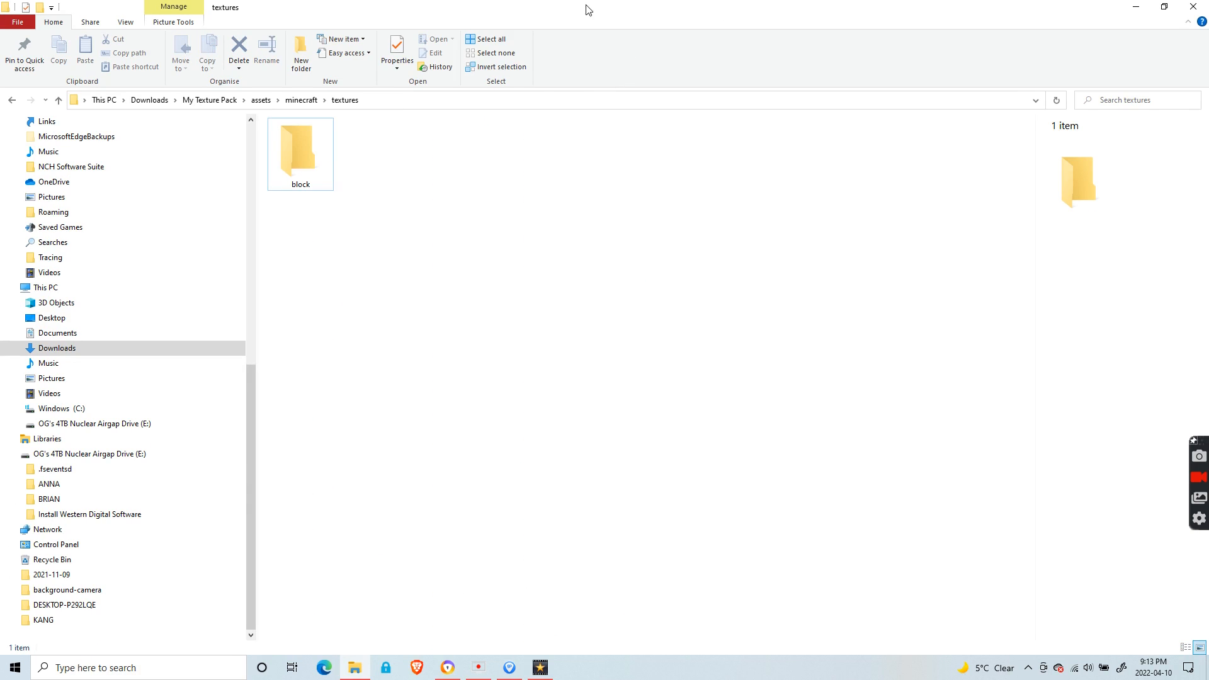
double_click(300, 148)
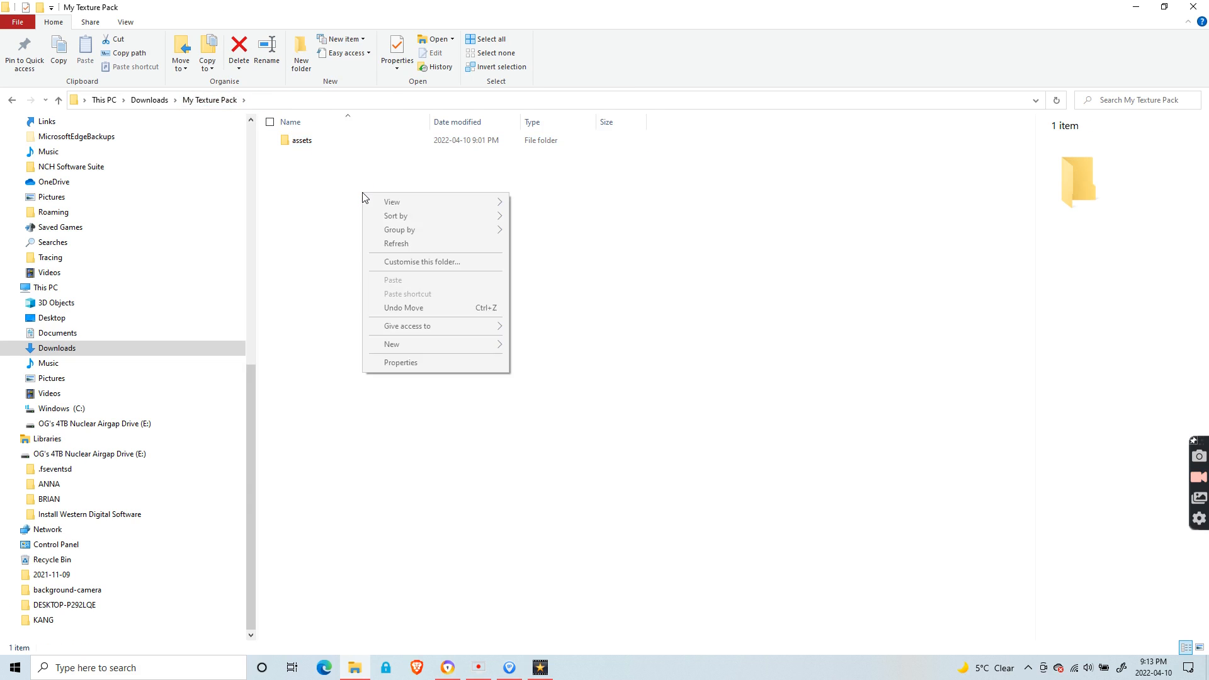
mouse_move(489, 350)
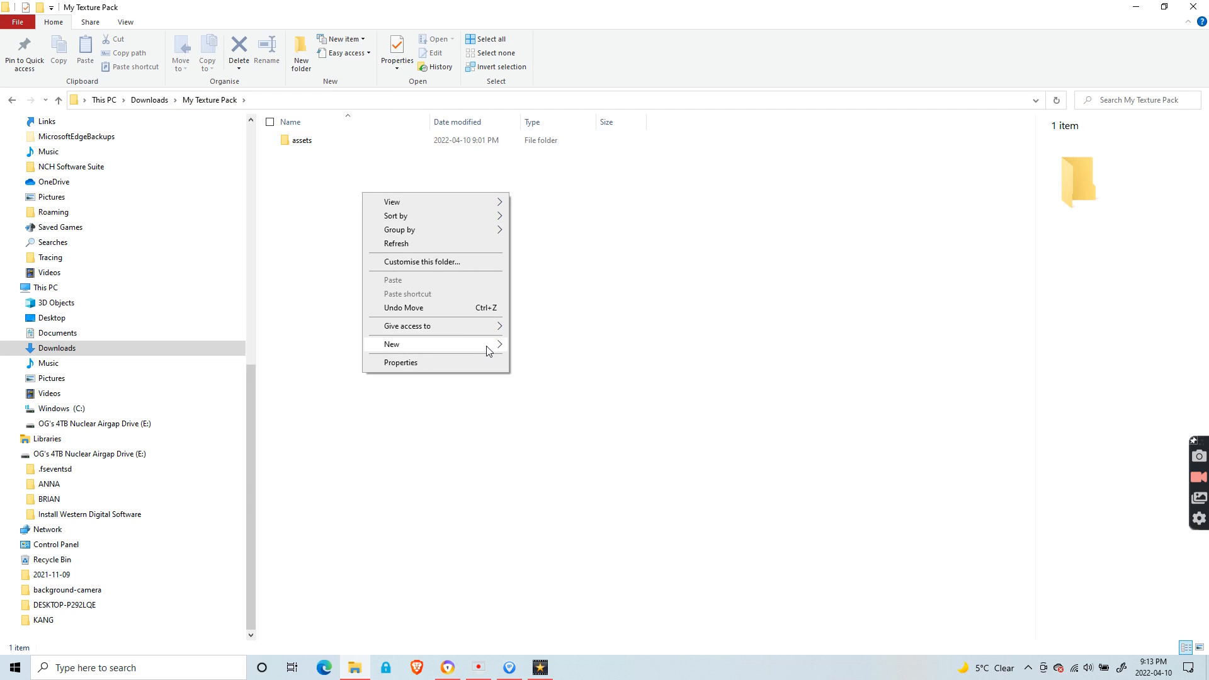
Create a new text document named pack.mcmeta, accepting the extension change
left_click(392, 344)
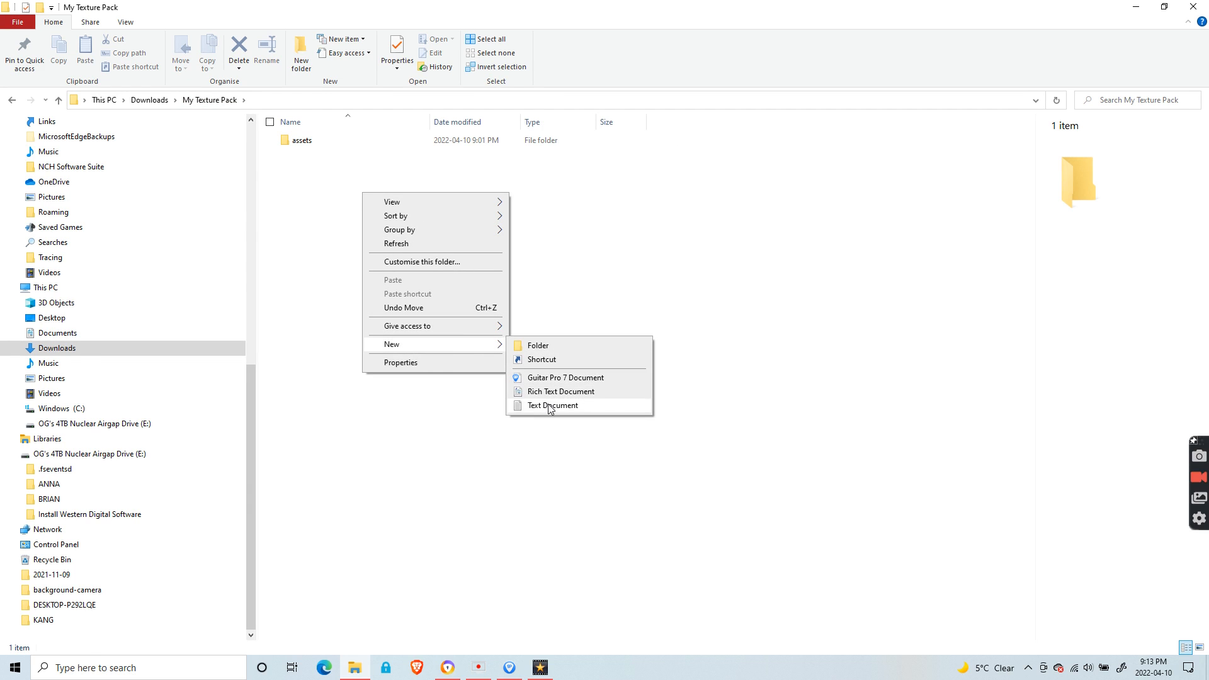
left_click(551, 406)
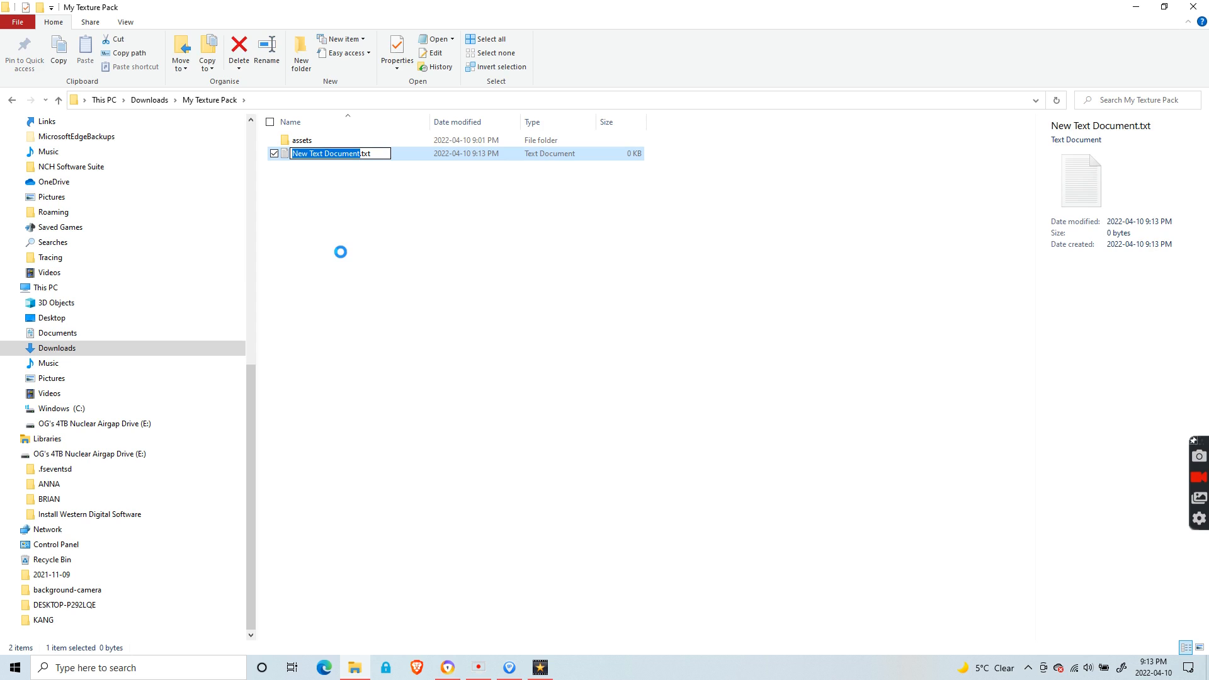
type("pack.mcmeta")
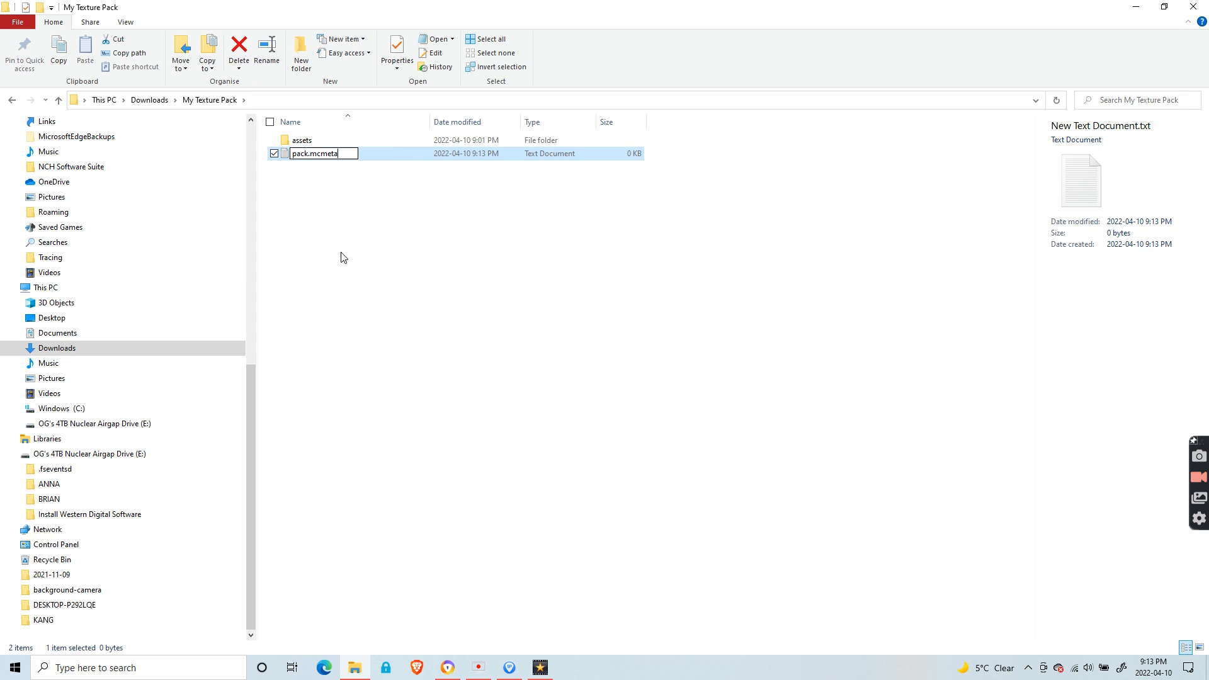
key("Enter")
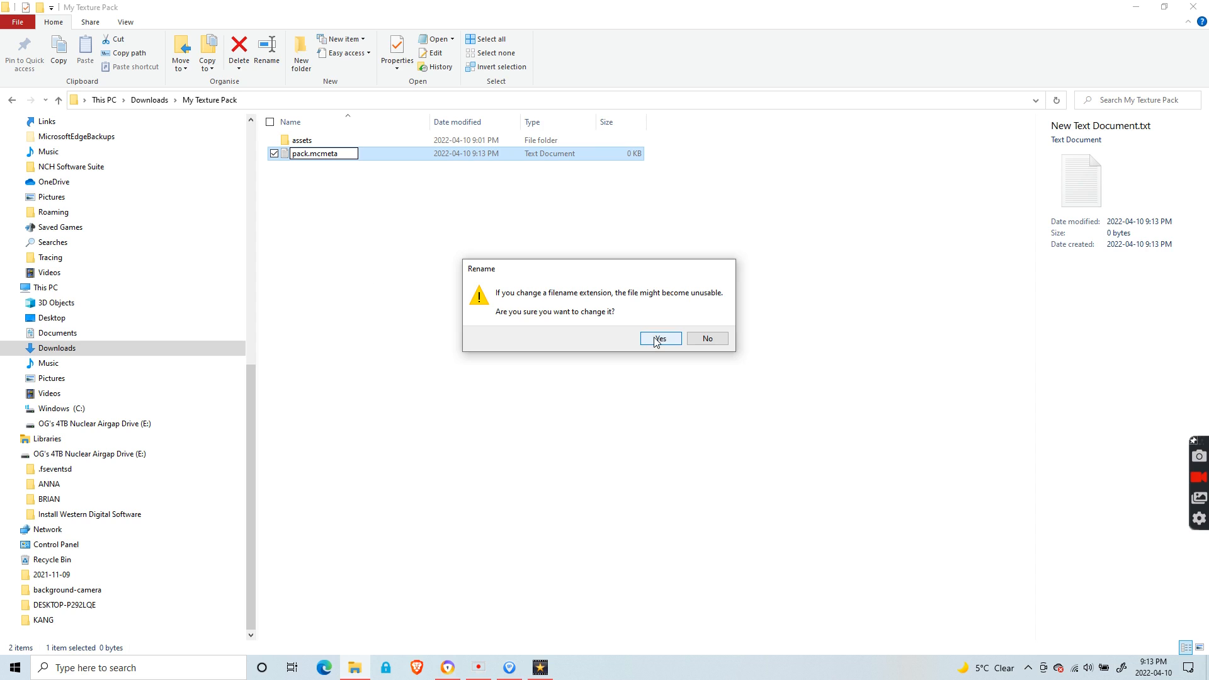
left_click(660, 338)
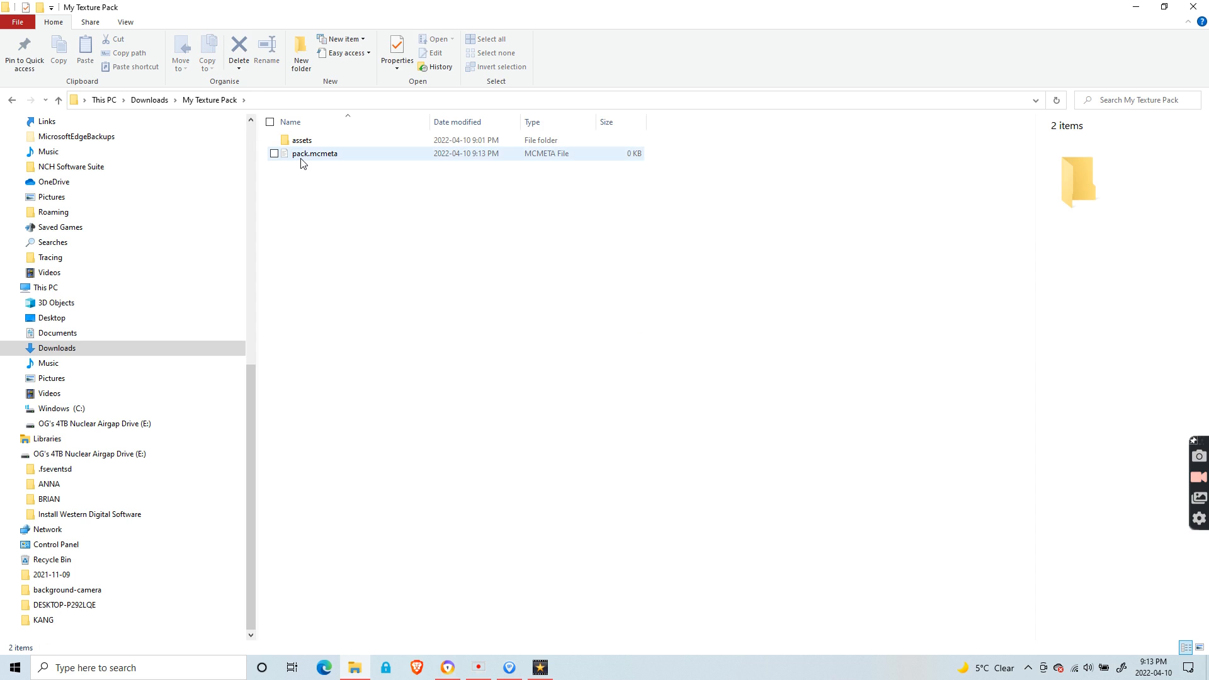
left_click(302, 154)
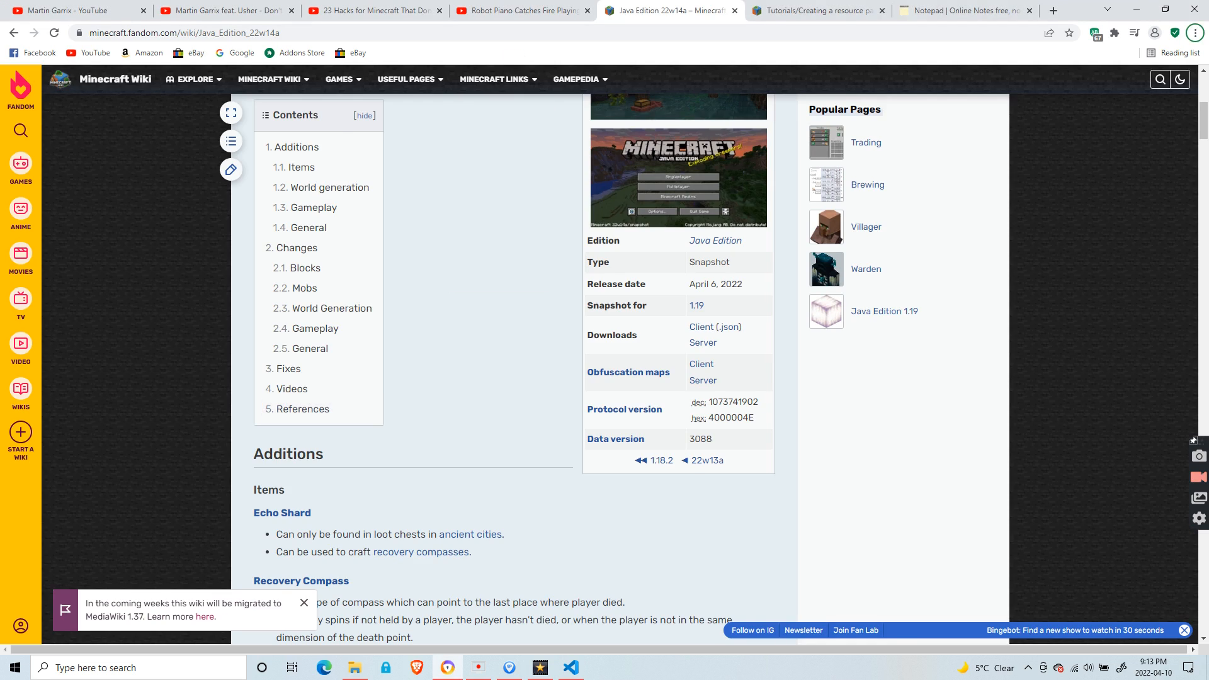
Paste the pack JSON (pack_format 8, language block) into pack.mcmeta, then view the resource pack tutorial
left_click(968, 11)
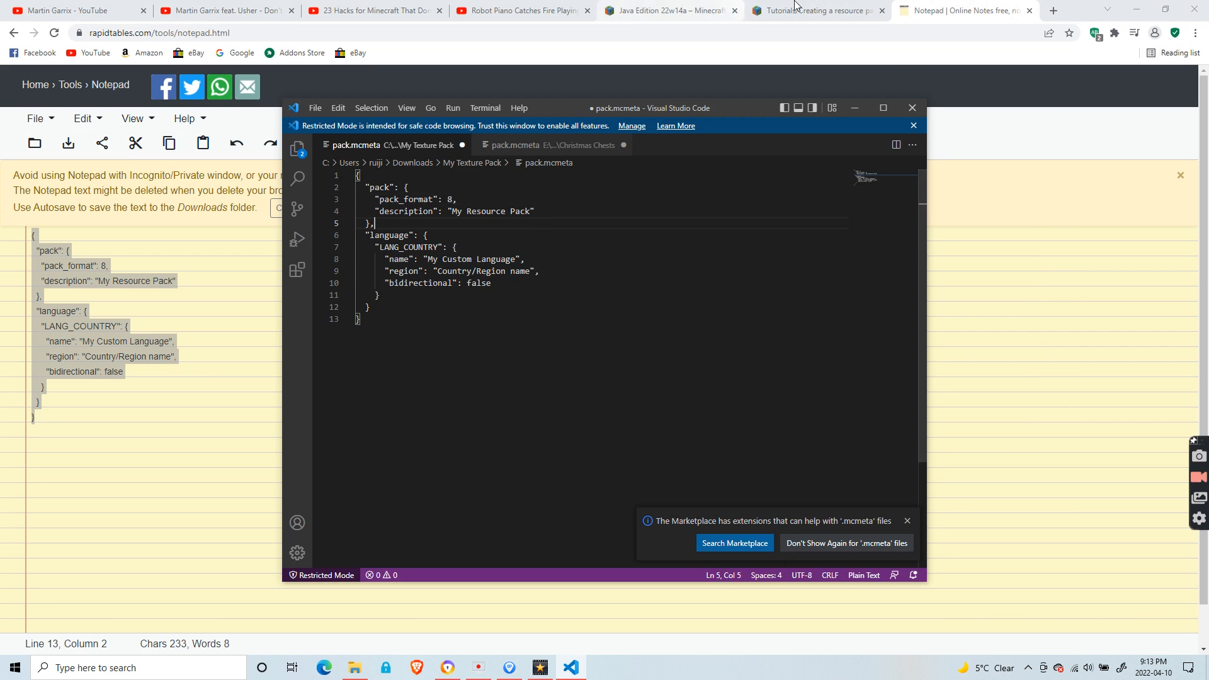
mouse_move(823, 5)
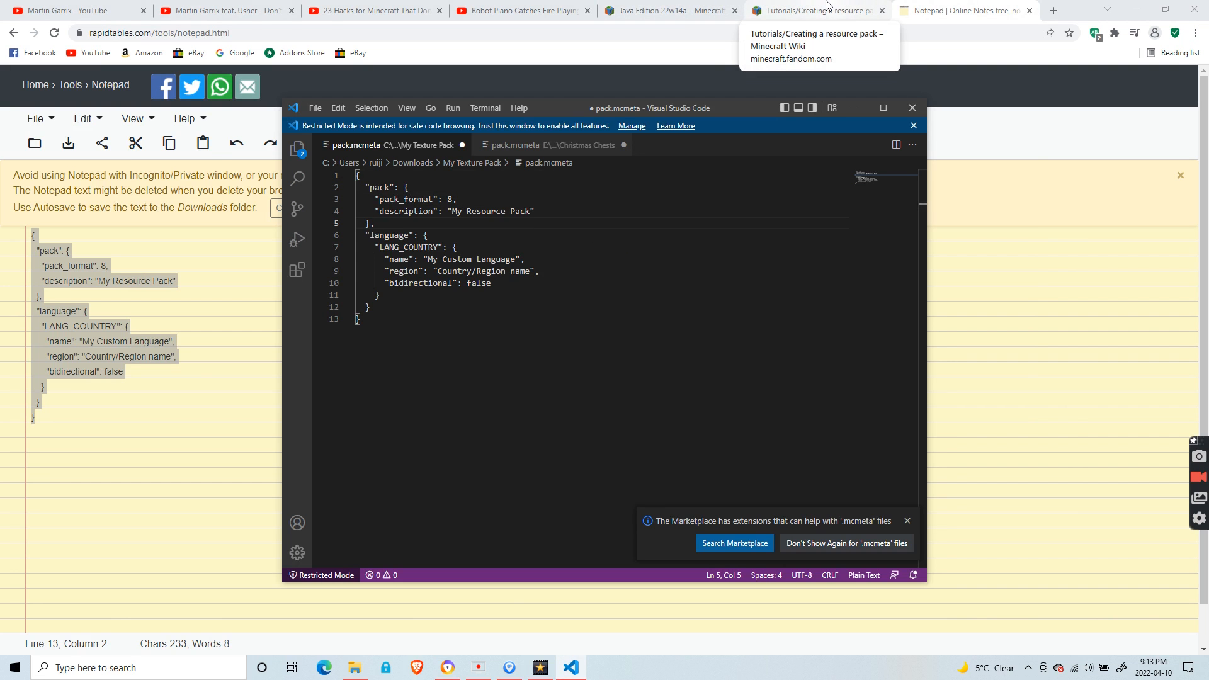
left_click(819, 10)
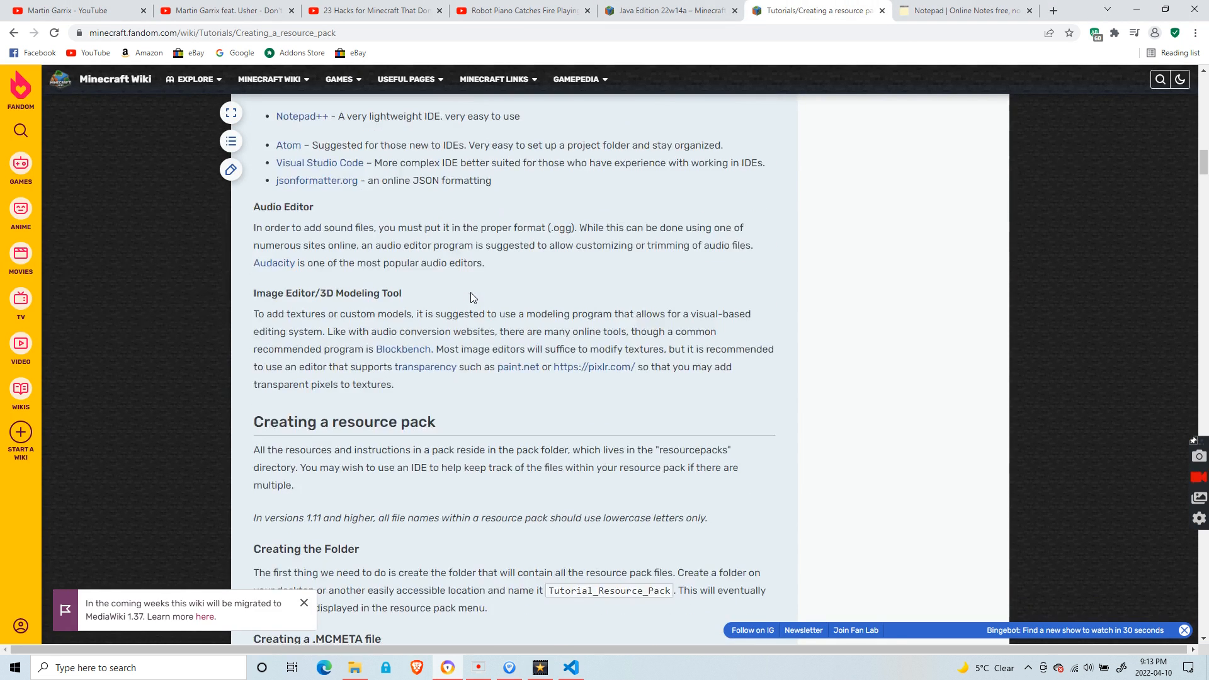
Scroll to the tutorial's pack_format list and highlight format 1's version range
scroll("down", 3)
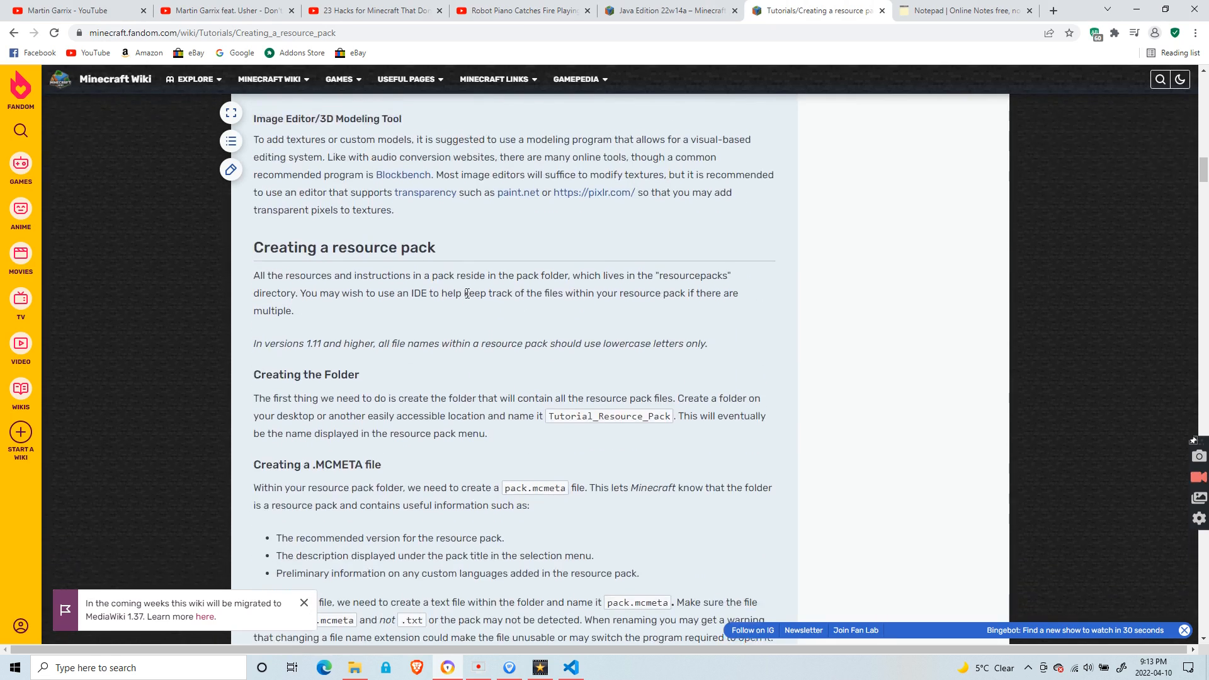
scroll("down", 3)
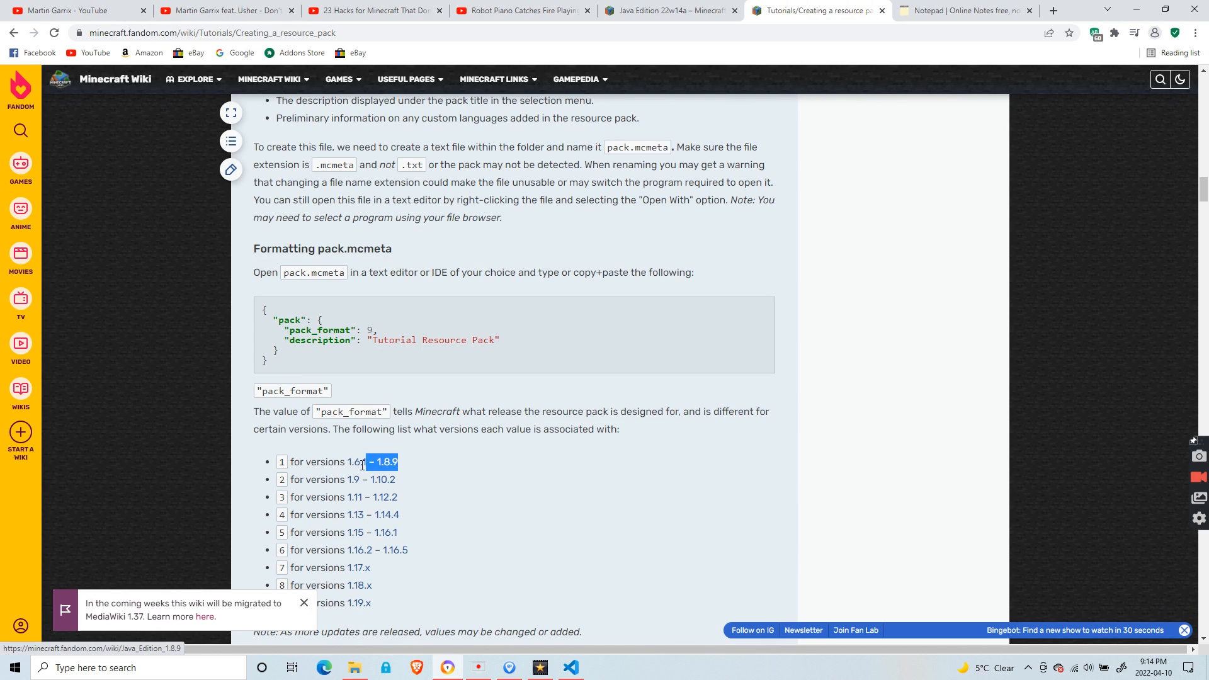
left_click_drag(371, 462, 277, 462)
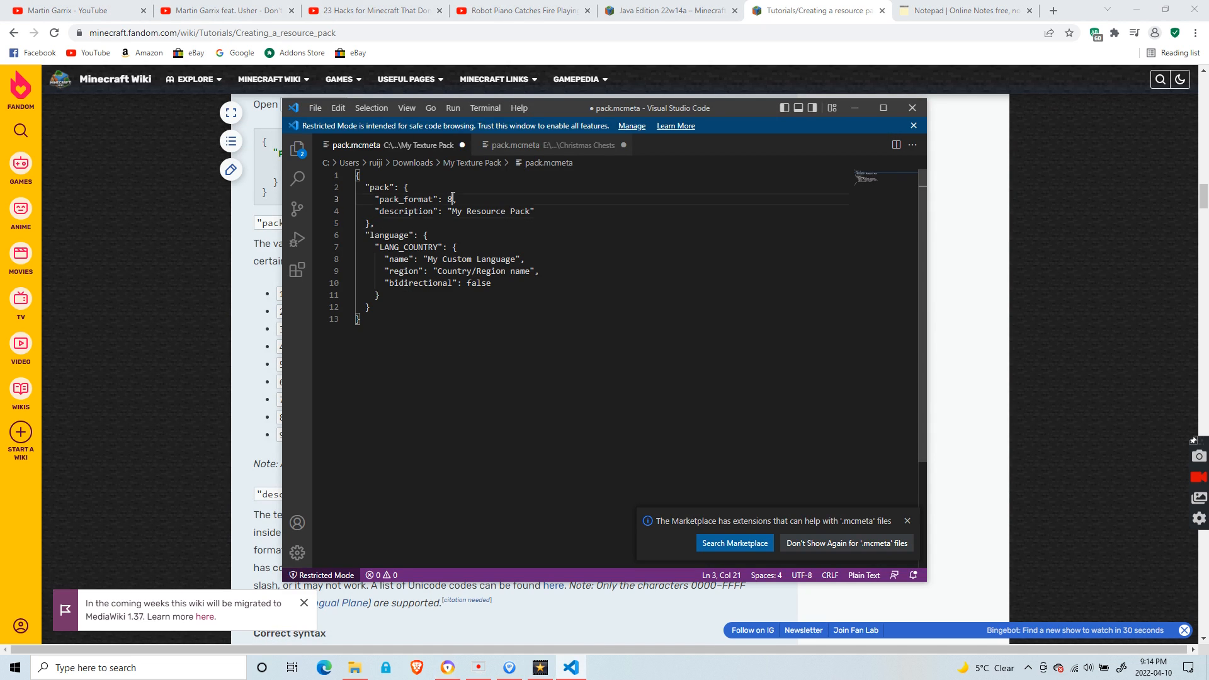
Set pack_format to 9 and retype the description's Resource Pack words starting with 'First'
type("9")
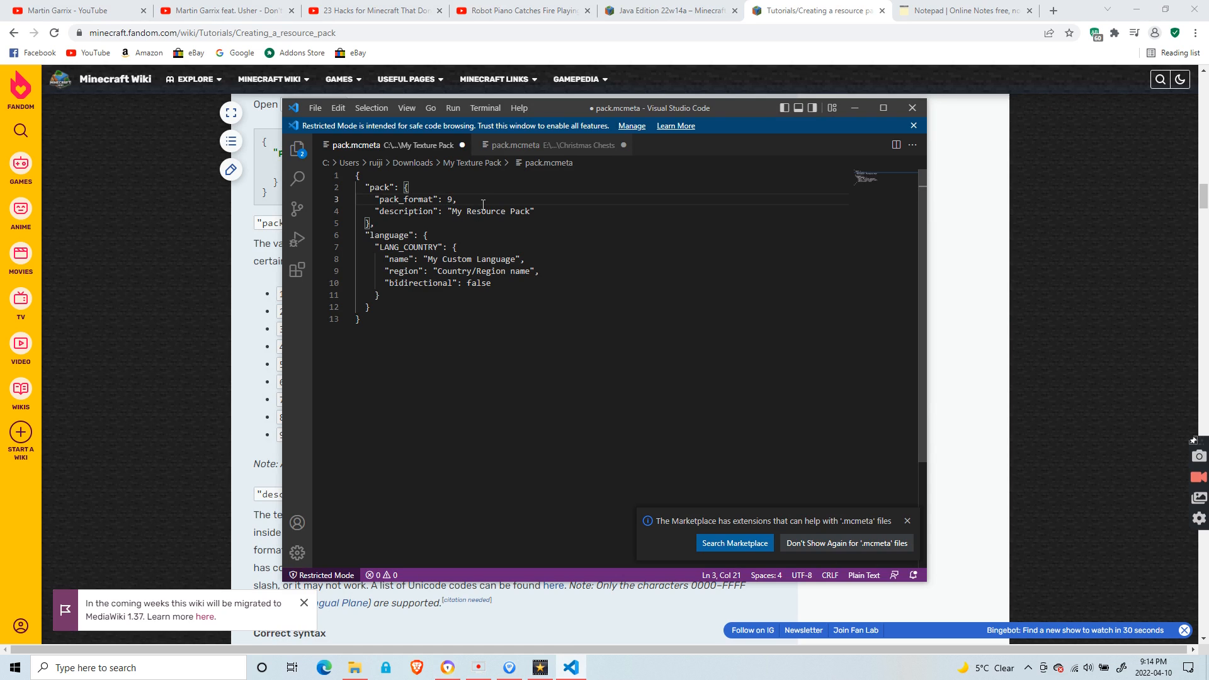
double_click(485, 211)
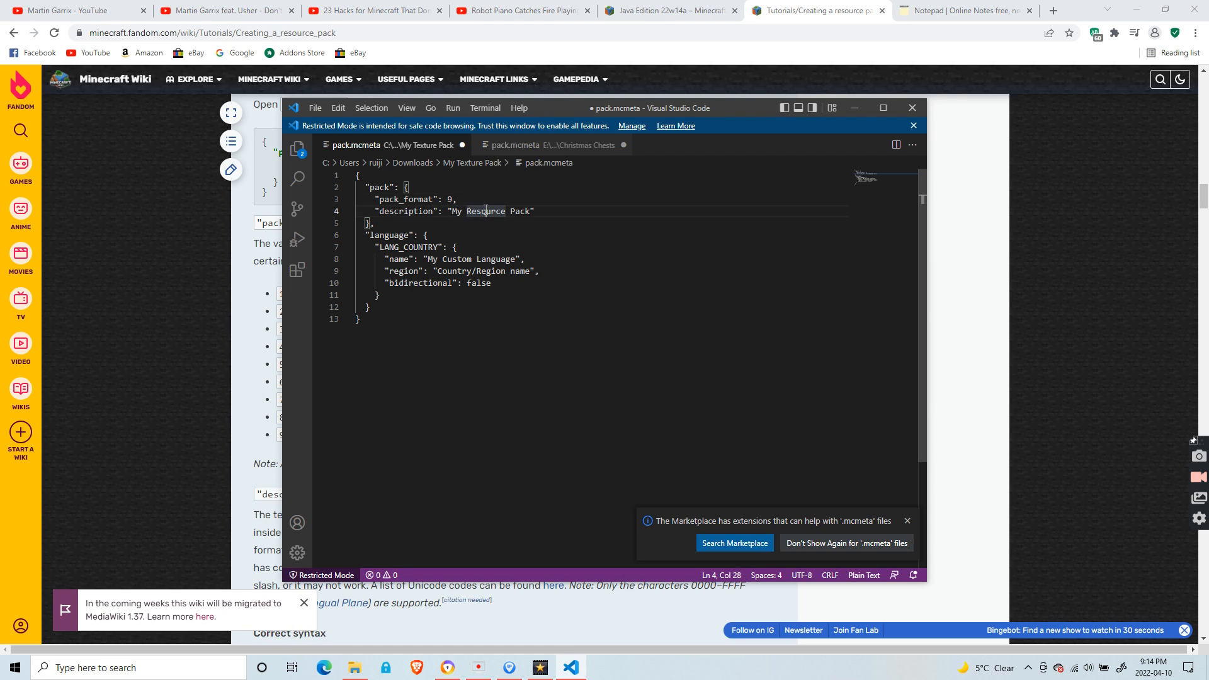
left_click_drag(463, 211, 533, 211)
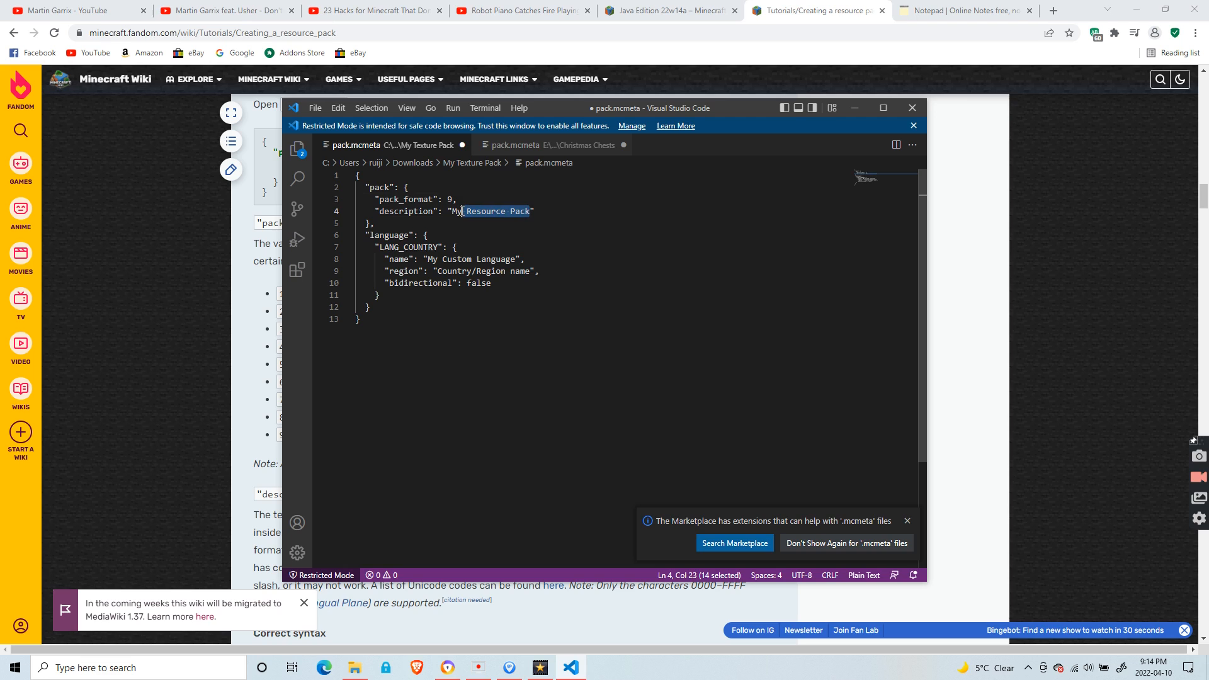
type("First")
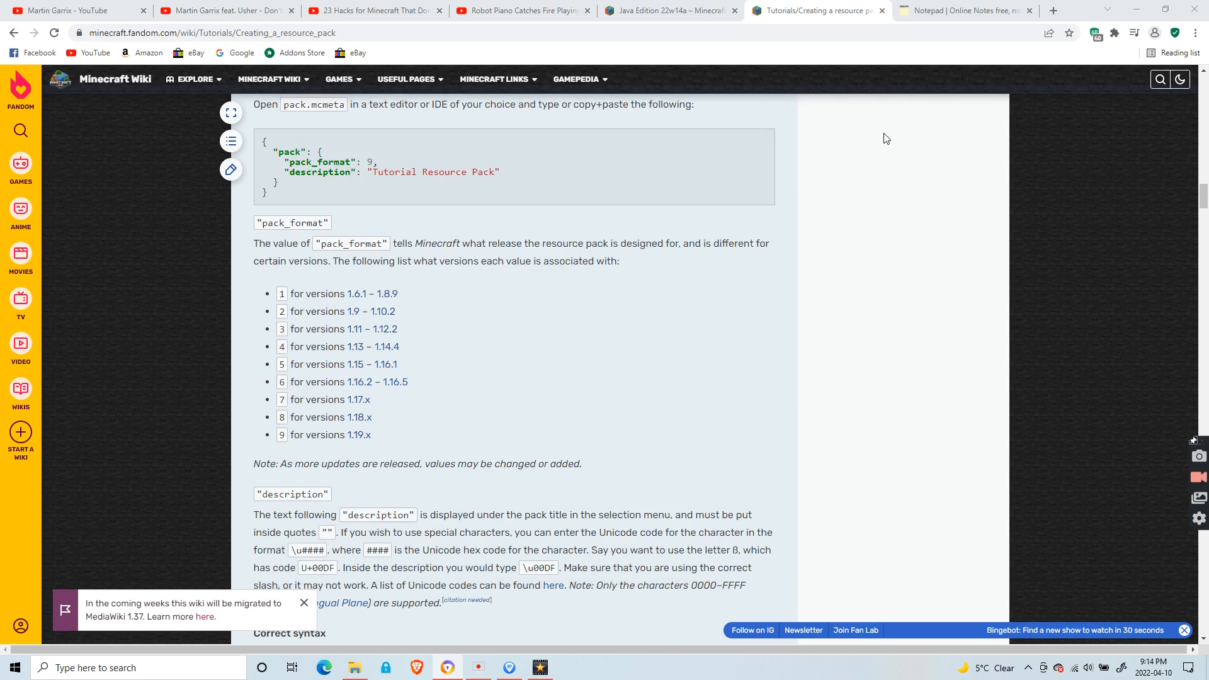
left_click(355, 667)
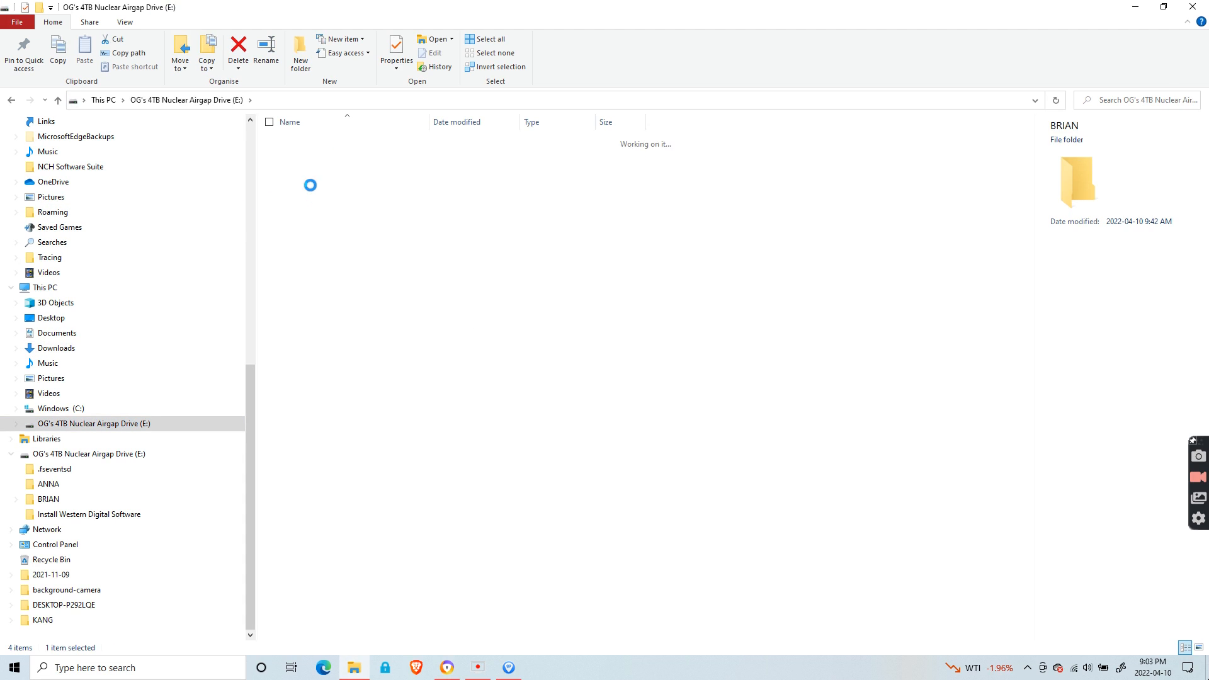
Browse the external drive through BRIAN > MC > Resource Packs and Mods into OG980 Texture Pack's assets\minecraft folder
double_click(48, 499)
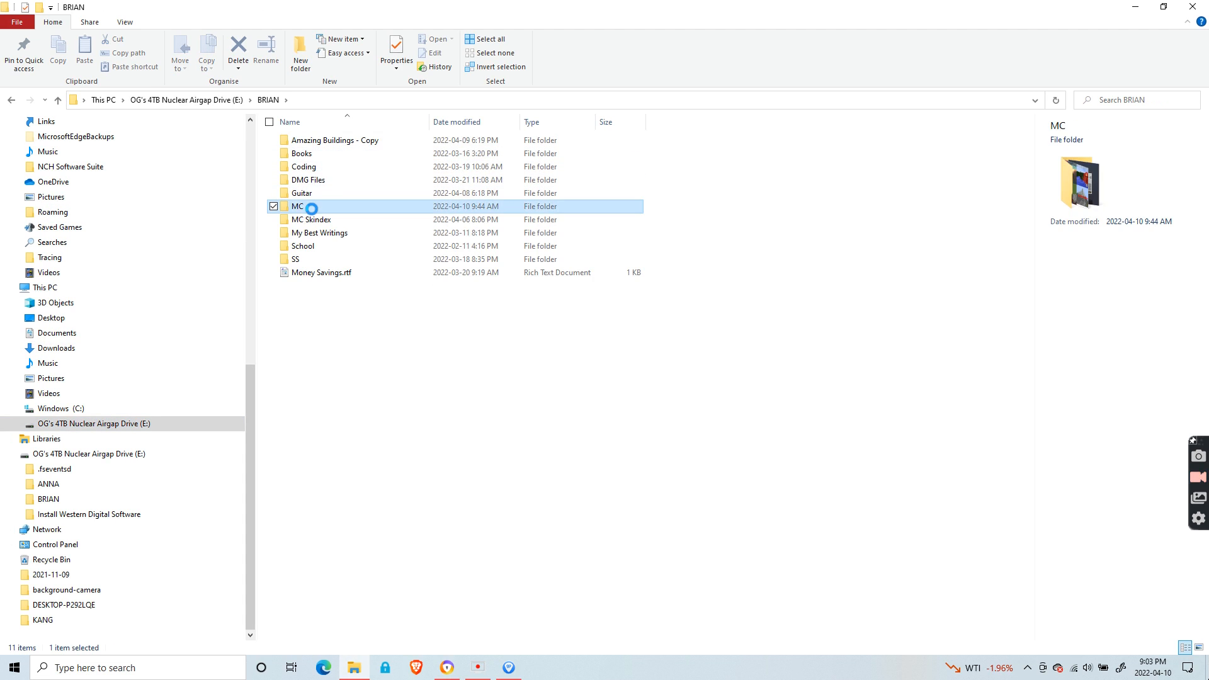
double_click(298, 206)
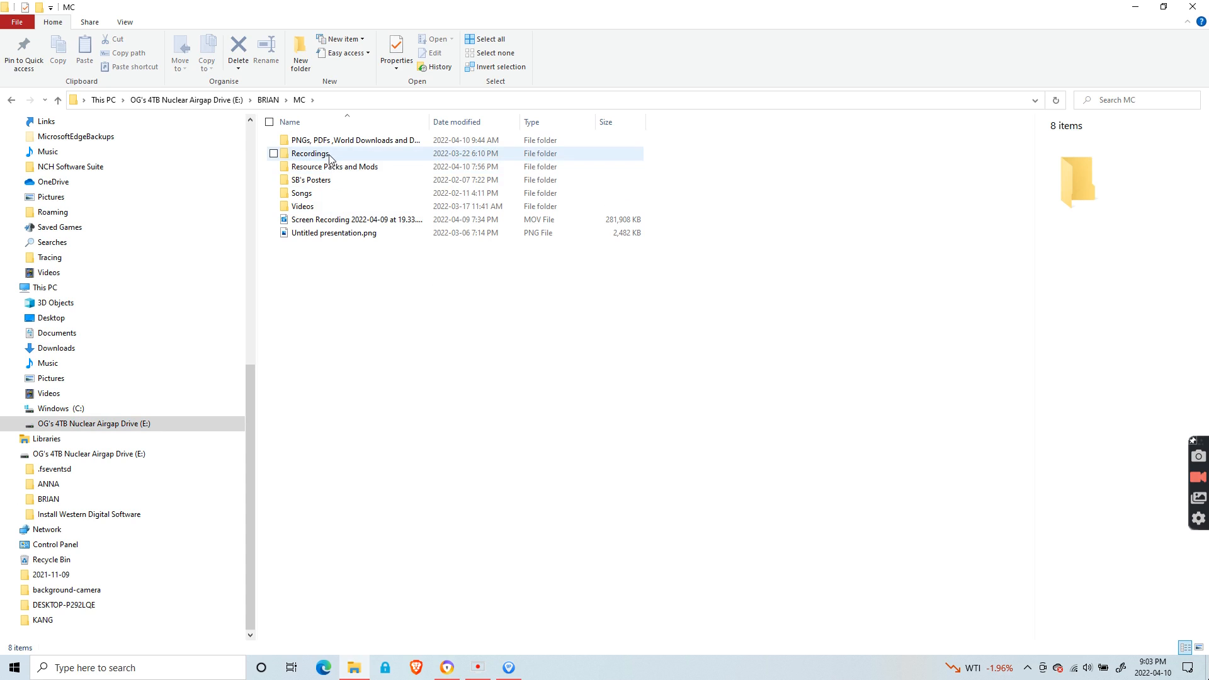
double_click(335, 166)
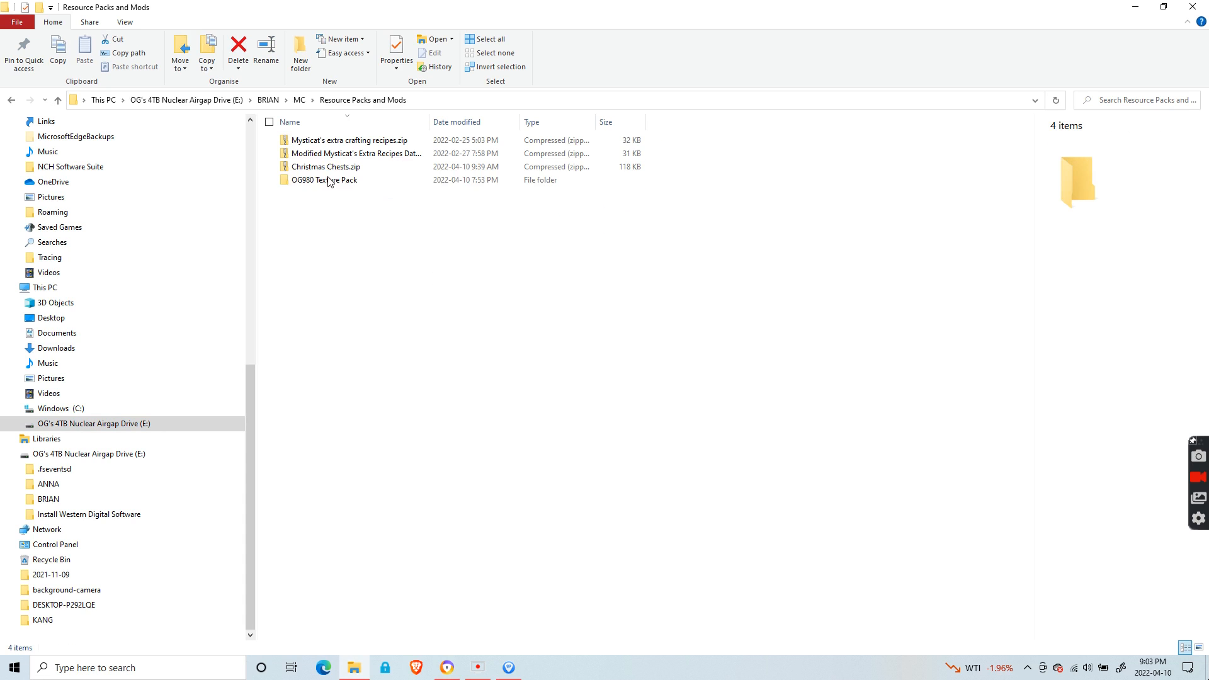
double_click(336, 179)
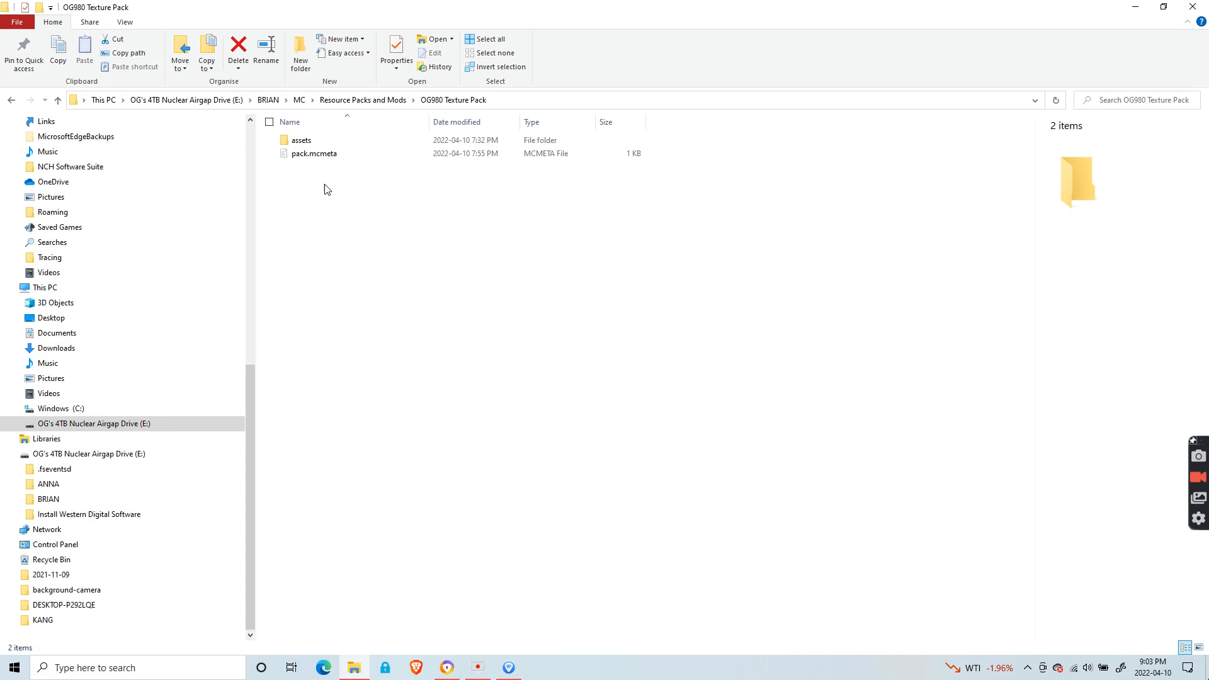
double_click(302, 140)
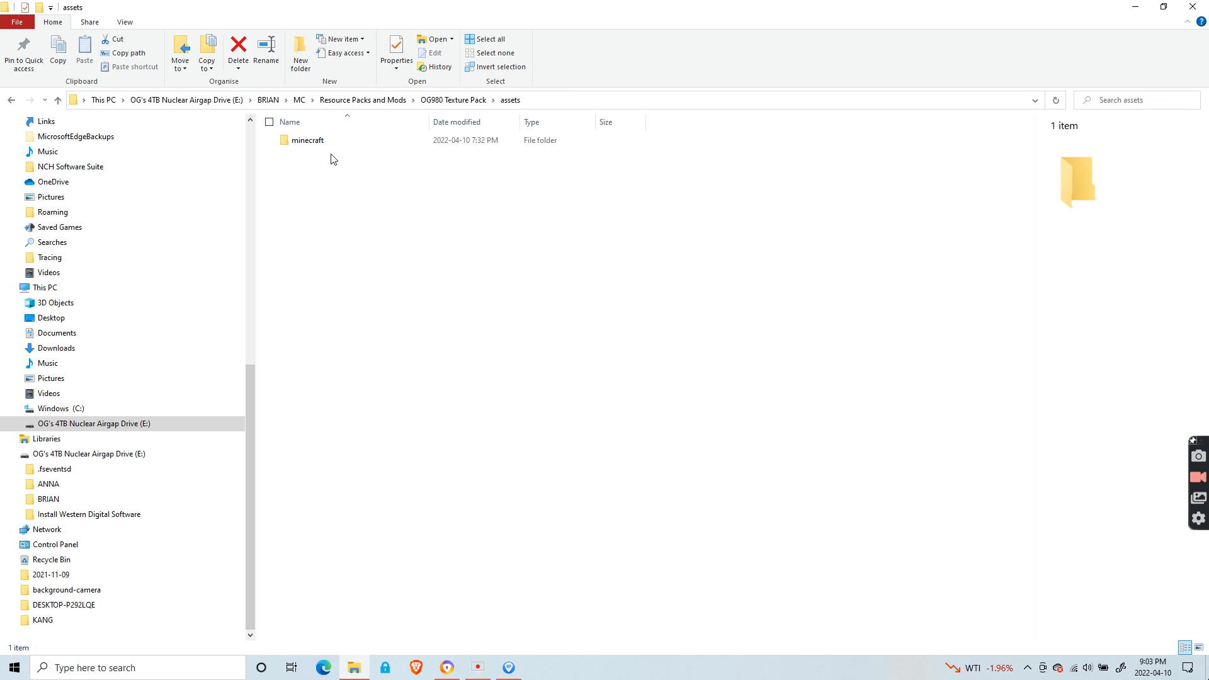
double_click(307, 140)
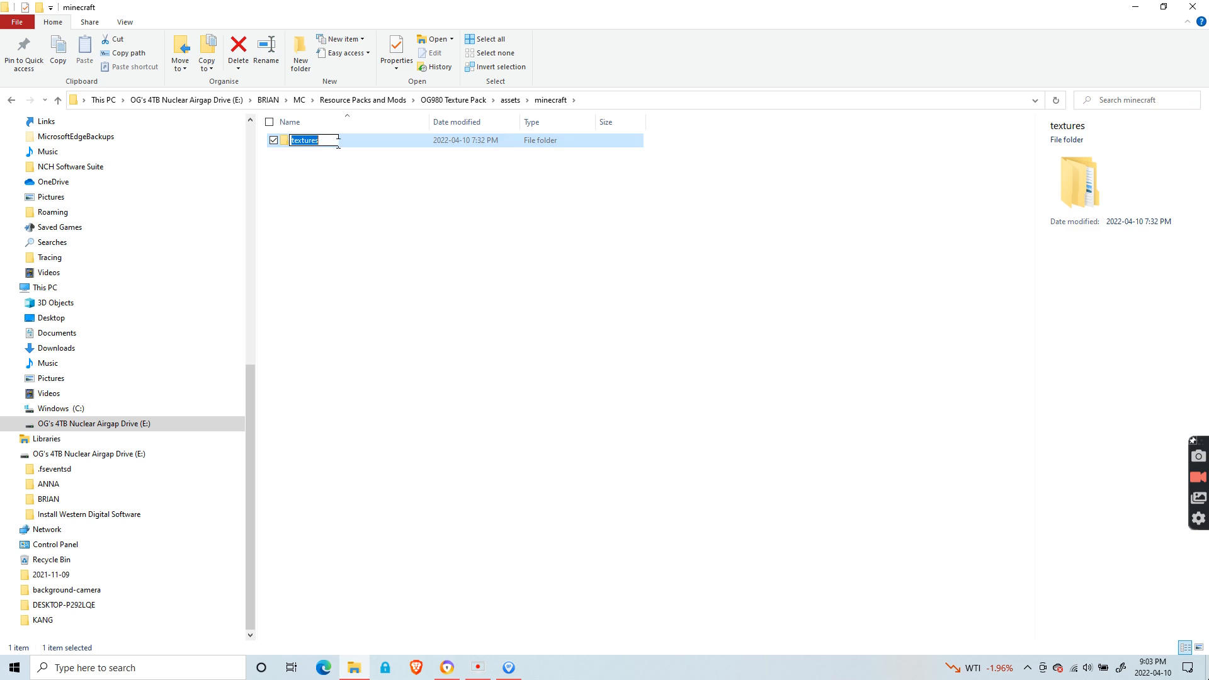
Inspect the gui container textures like anvil.png, then return up to the textures folder
double_click(304, 140)
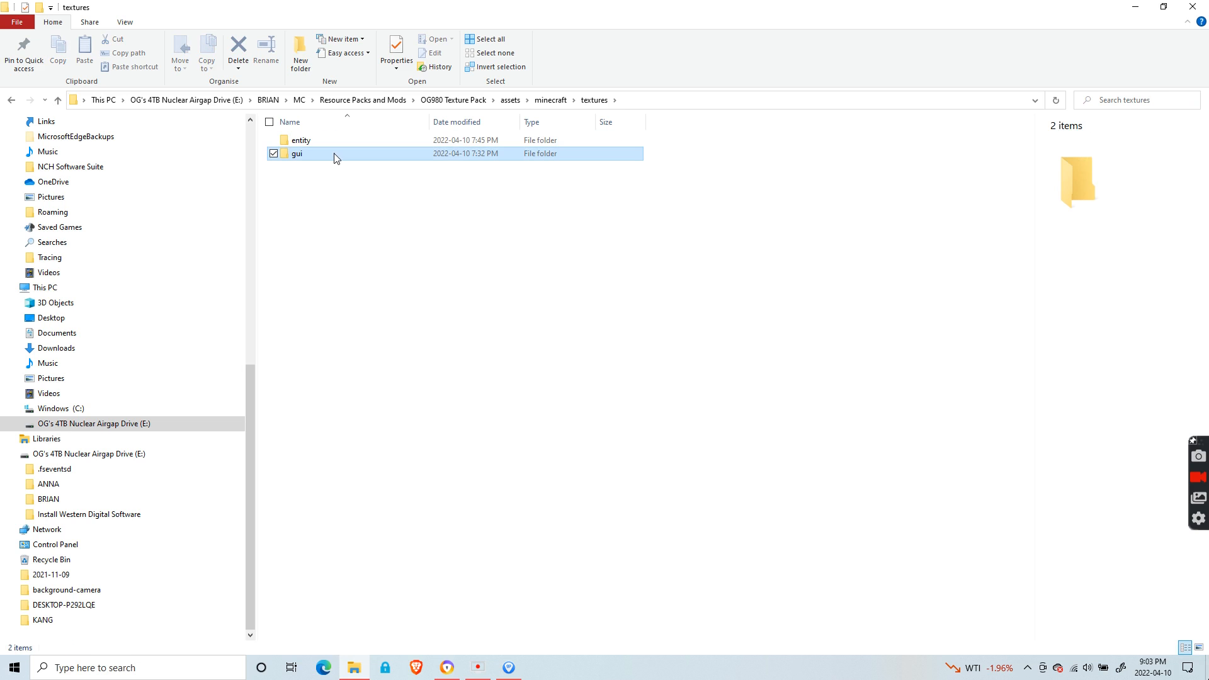
double_click(298, 154)
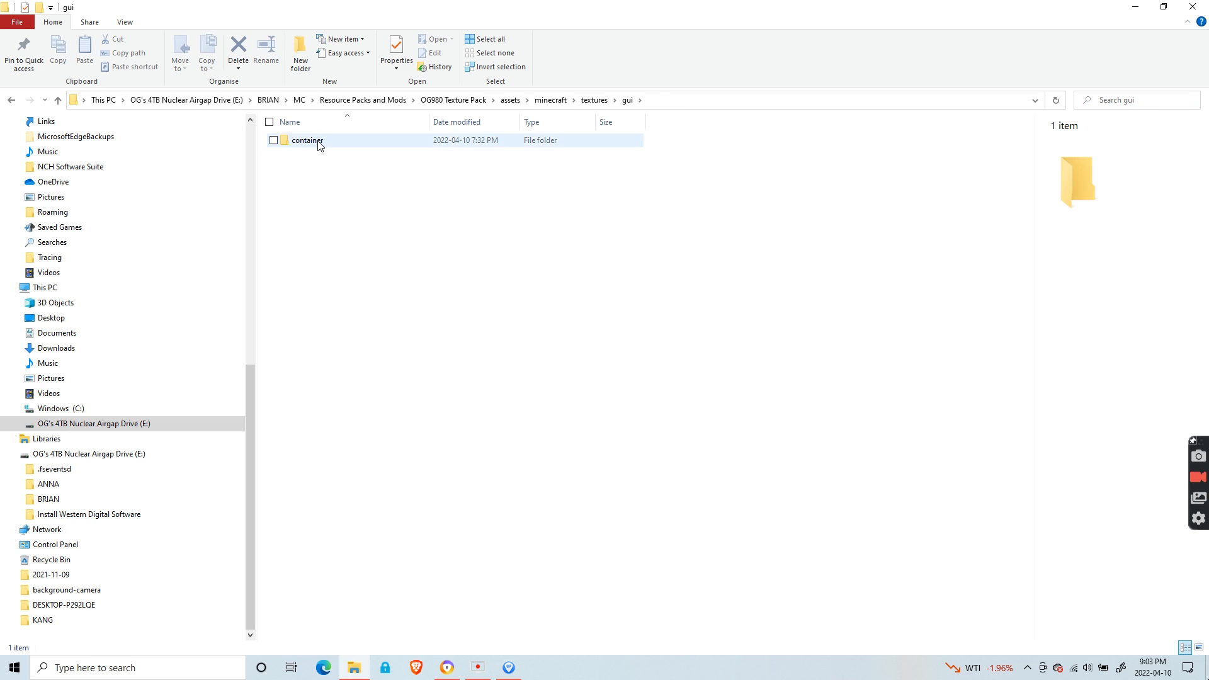
double_click(304, 140)
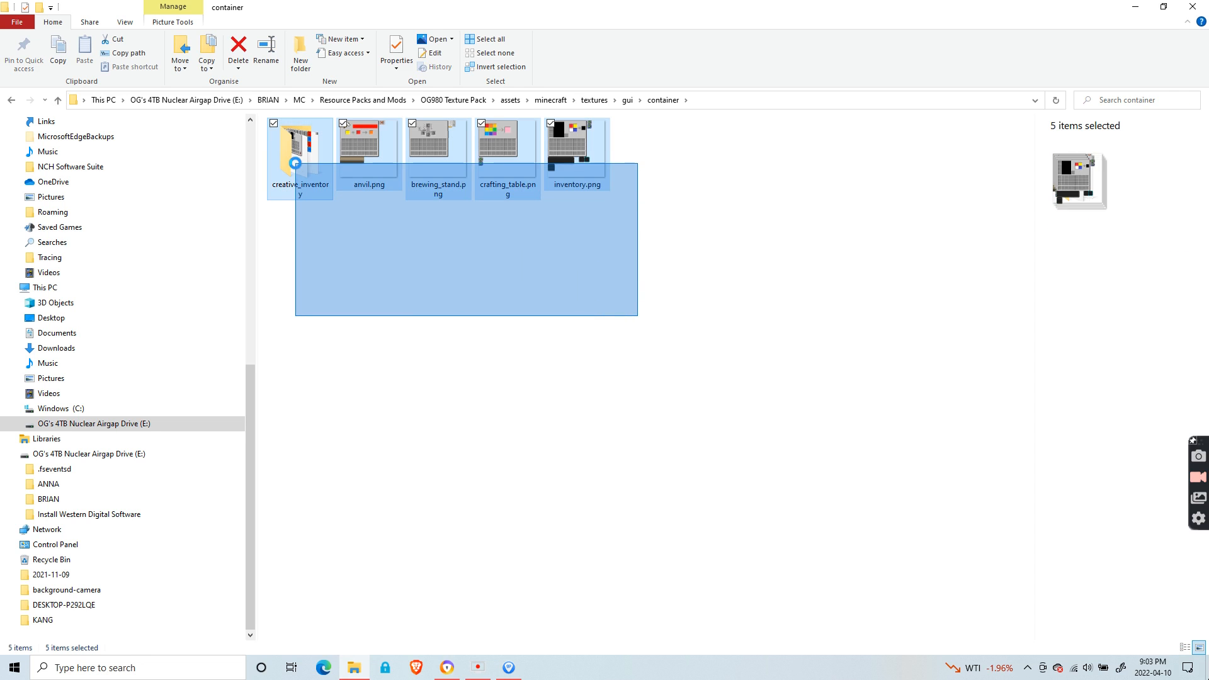
left_click(297, 152)
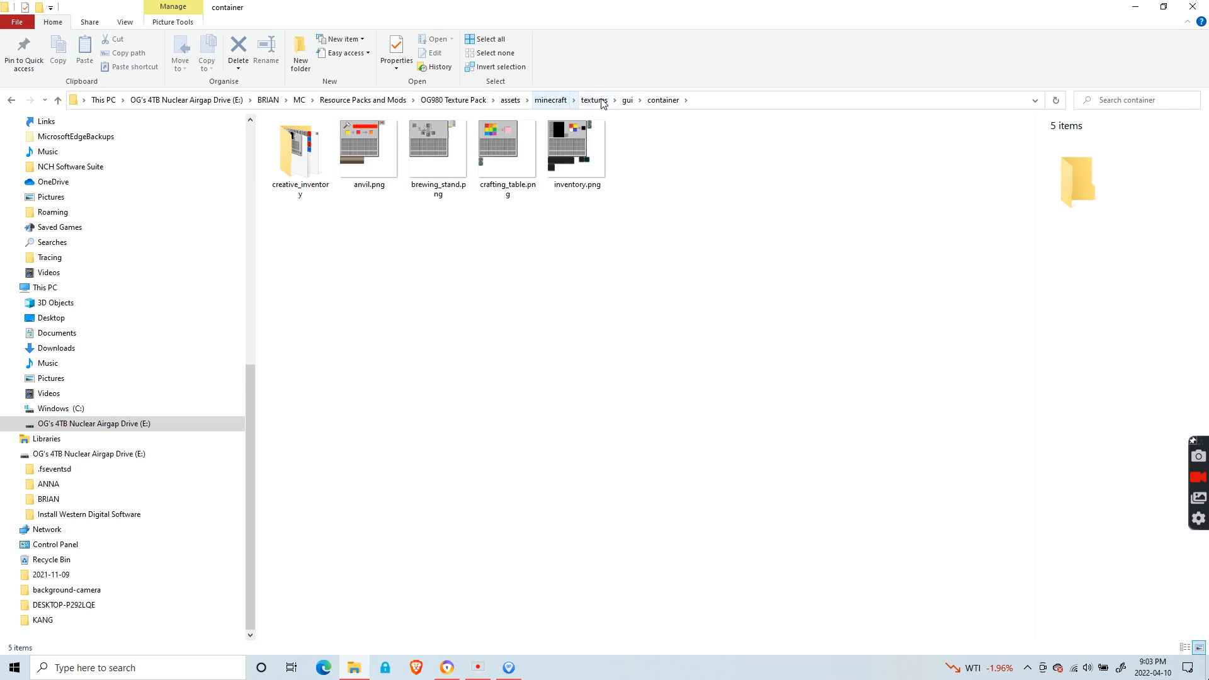
left_click(594, 100)
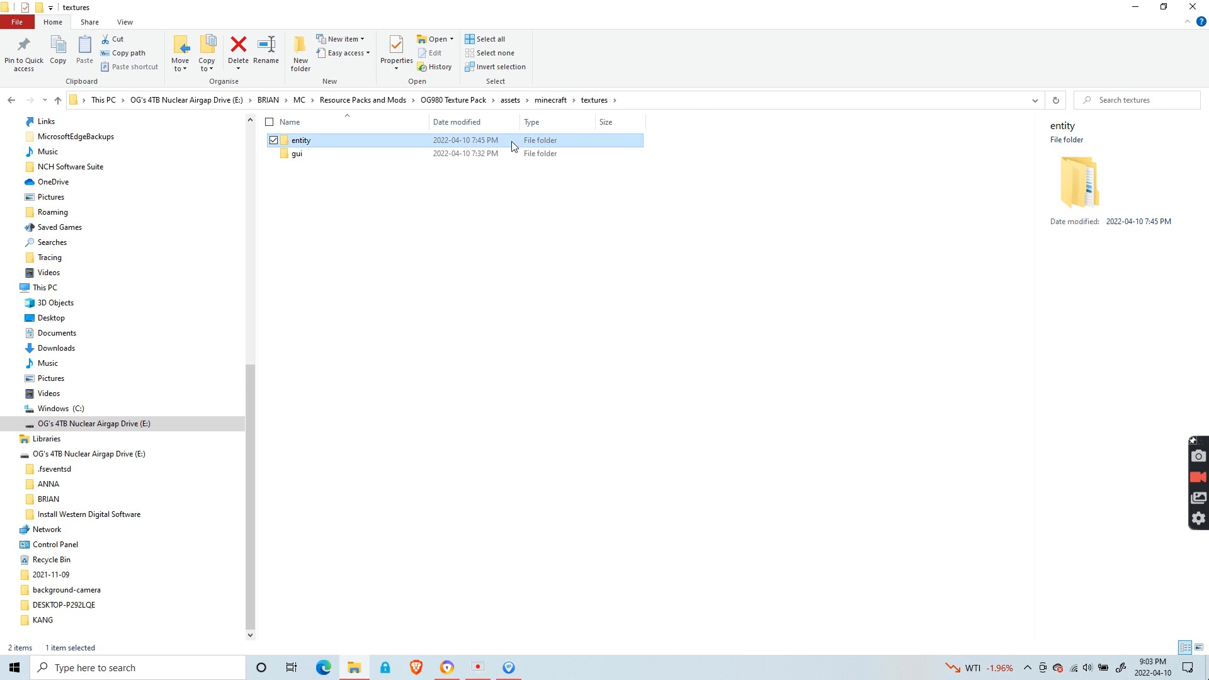
View husk.png and zombie.png in entity's zombie folder, then enter the chest texture folder
double_click(300, 140)
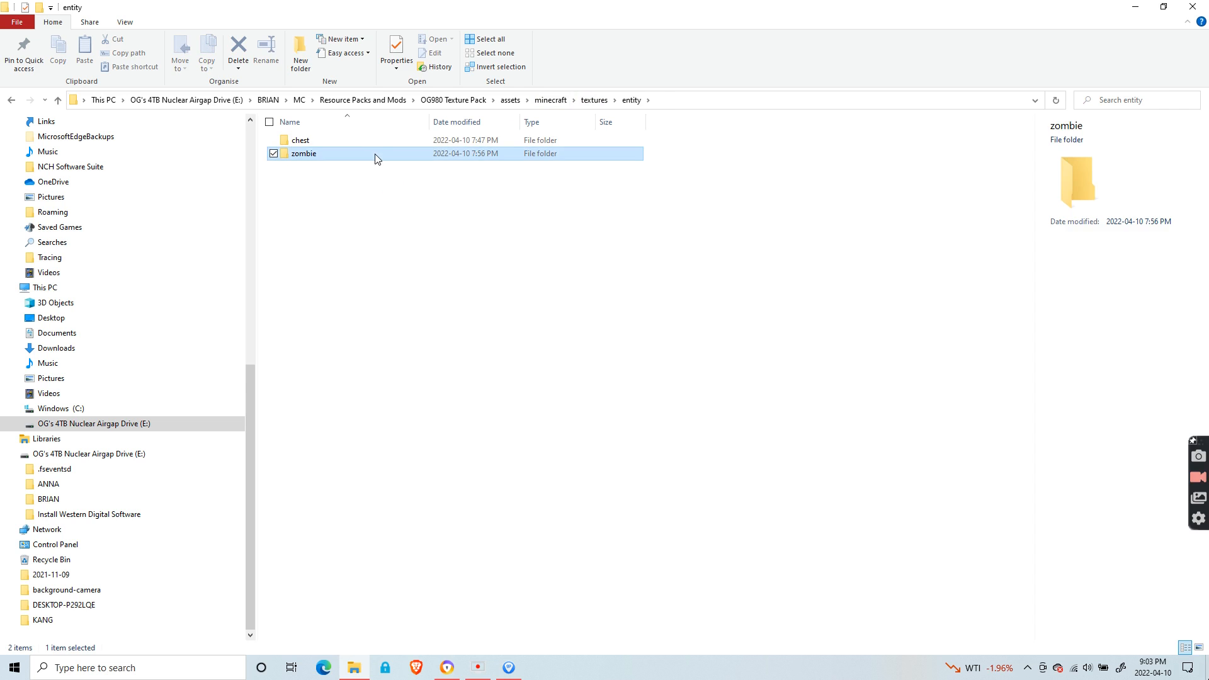
double_click(304, 152)
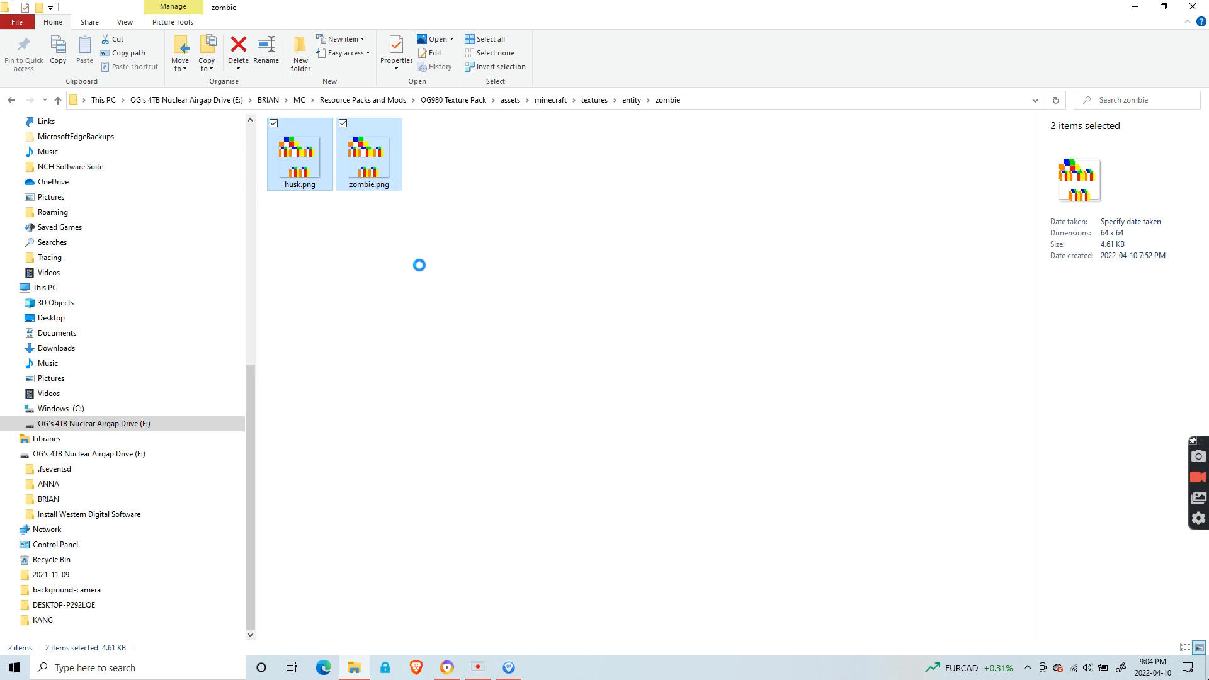
left_click(385, 326)
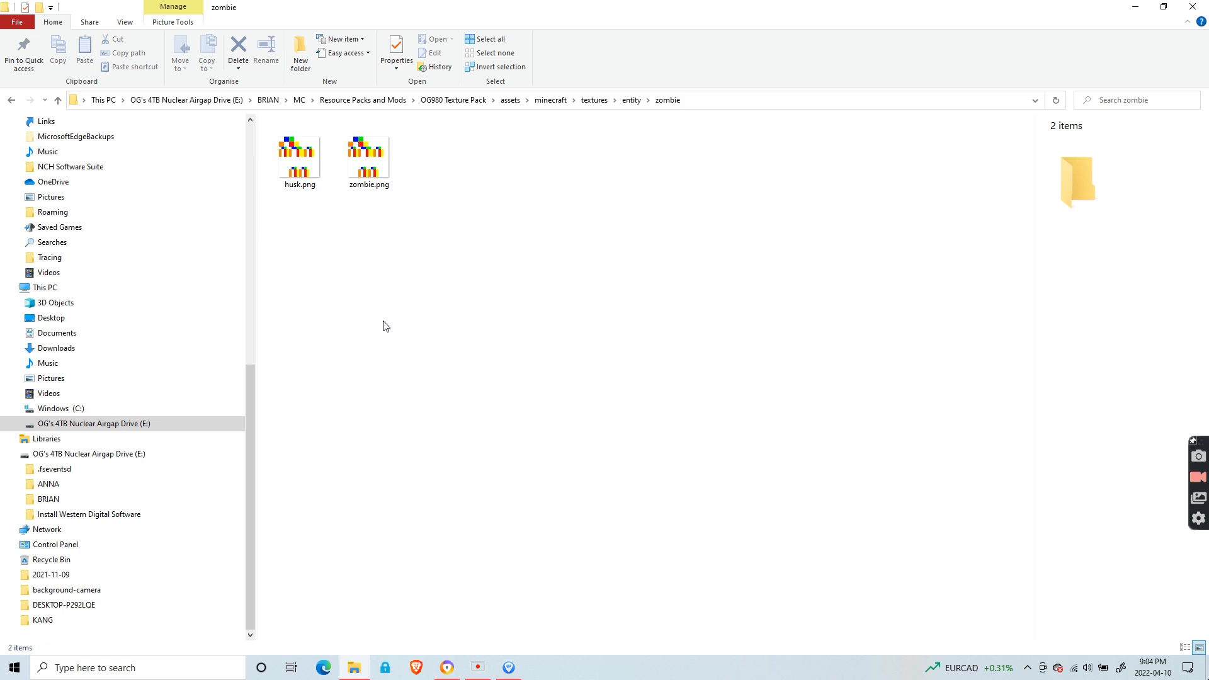
mouse_move(383, 216)
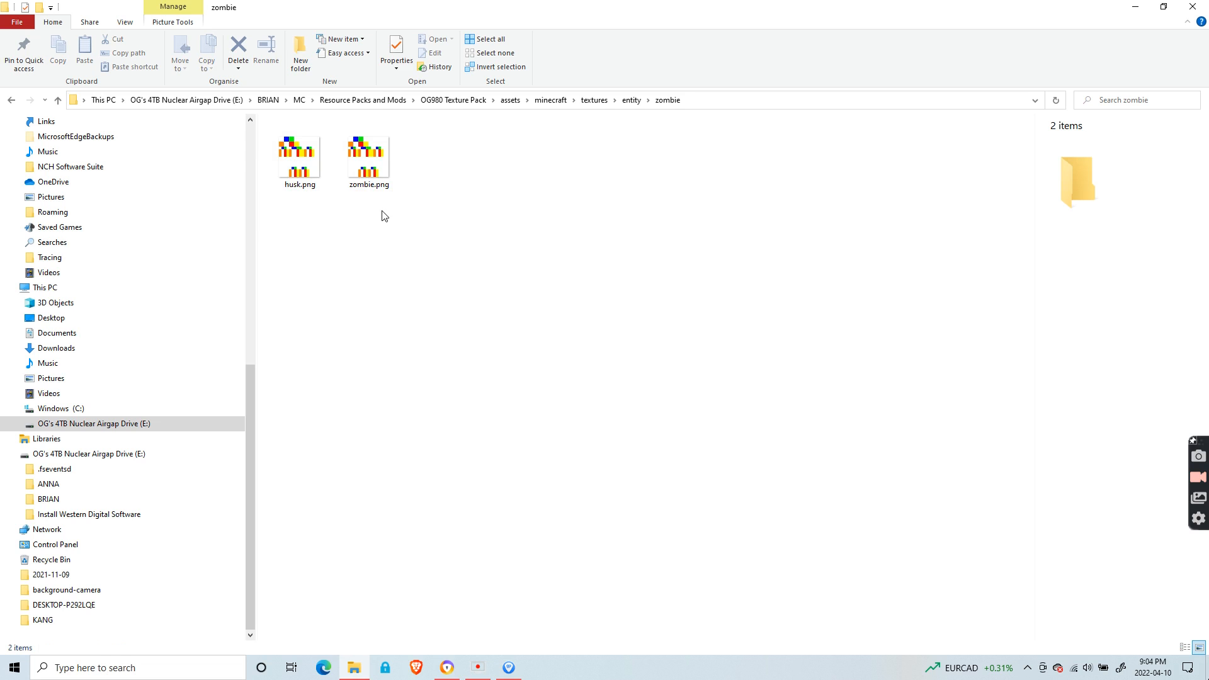
mouse_move(353, 207)
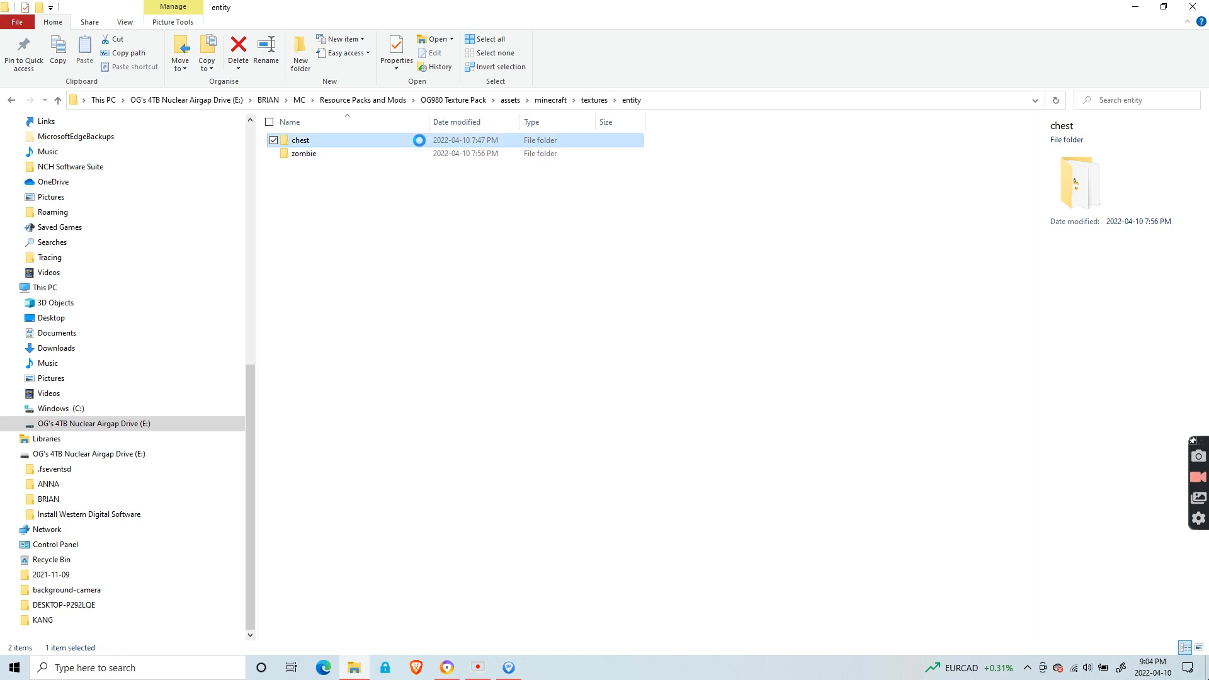
double_click(300, 140)
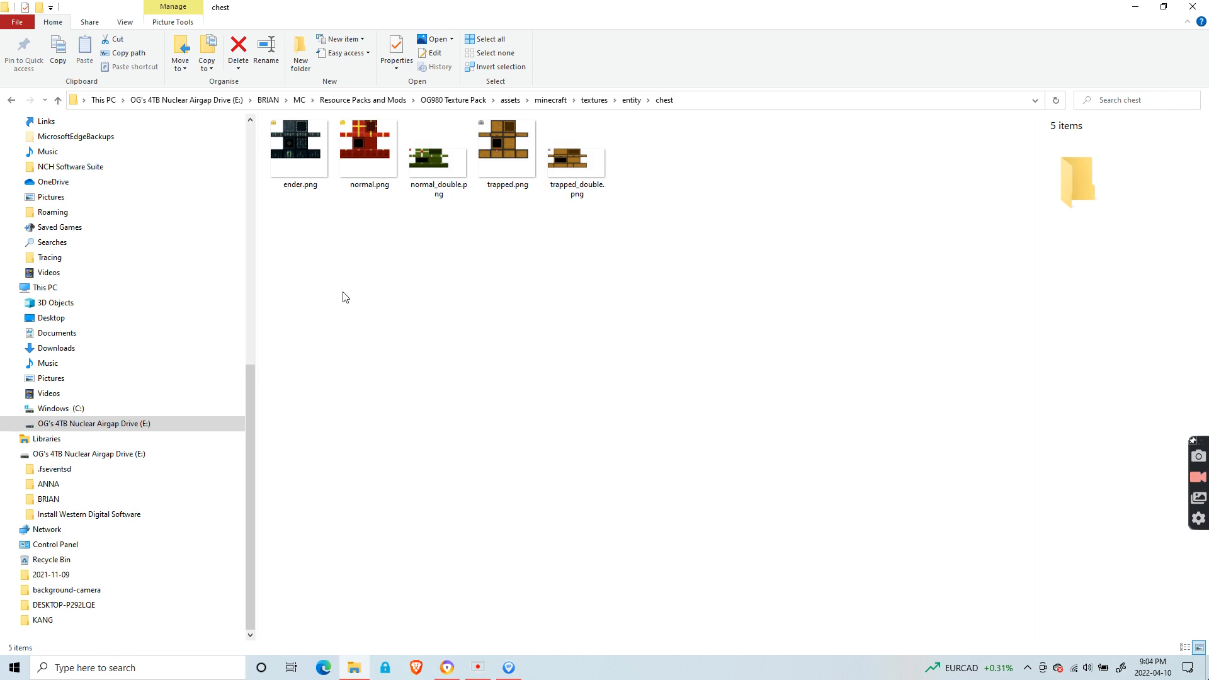
mouse_move(387, 252)
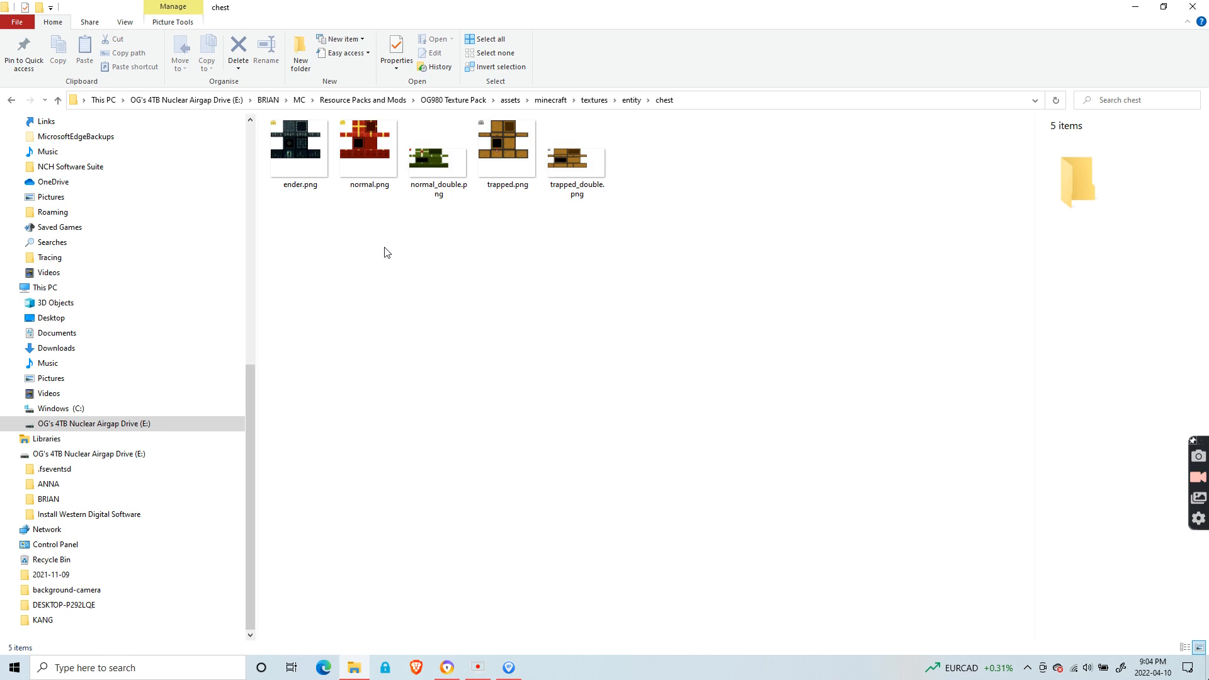